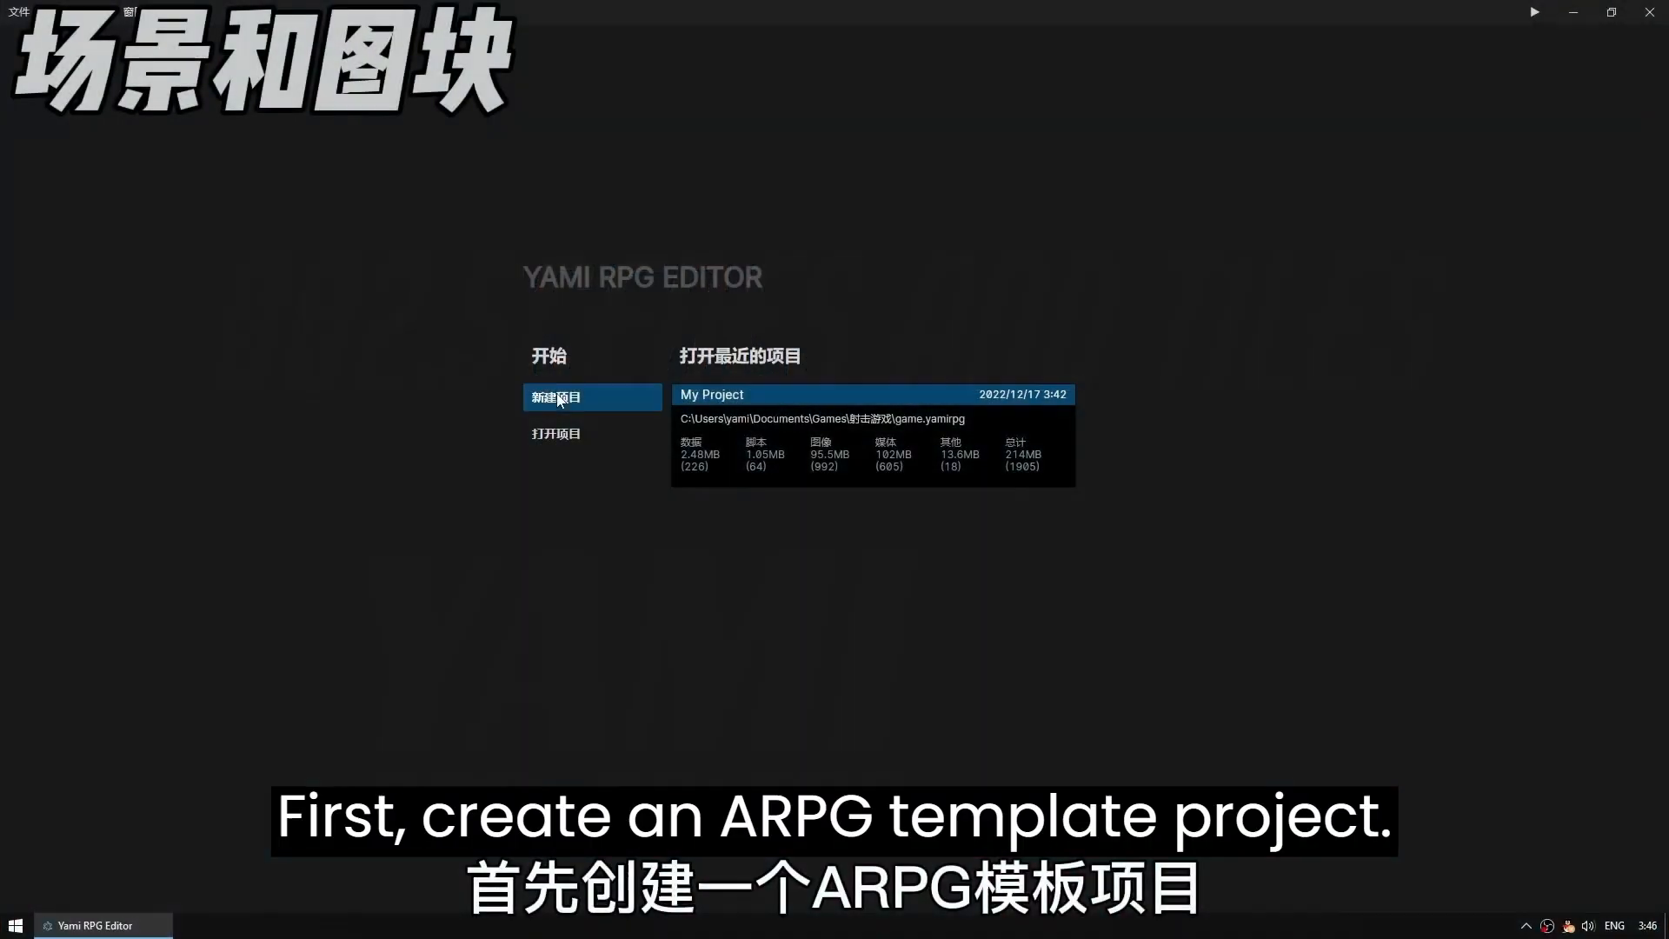
Step: Create a new project from the ARPG 1.0 template and open it
{"action": "left_click", "coordinate": [556, 396]}
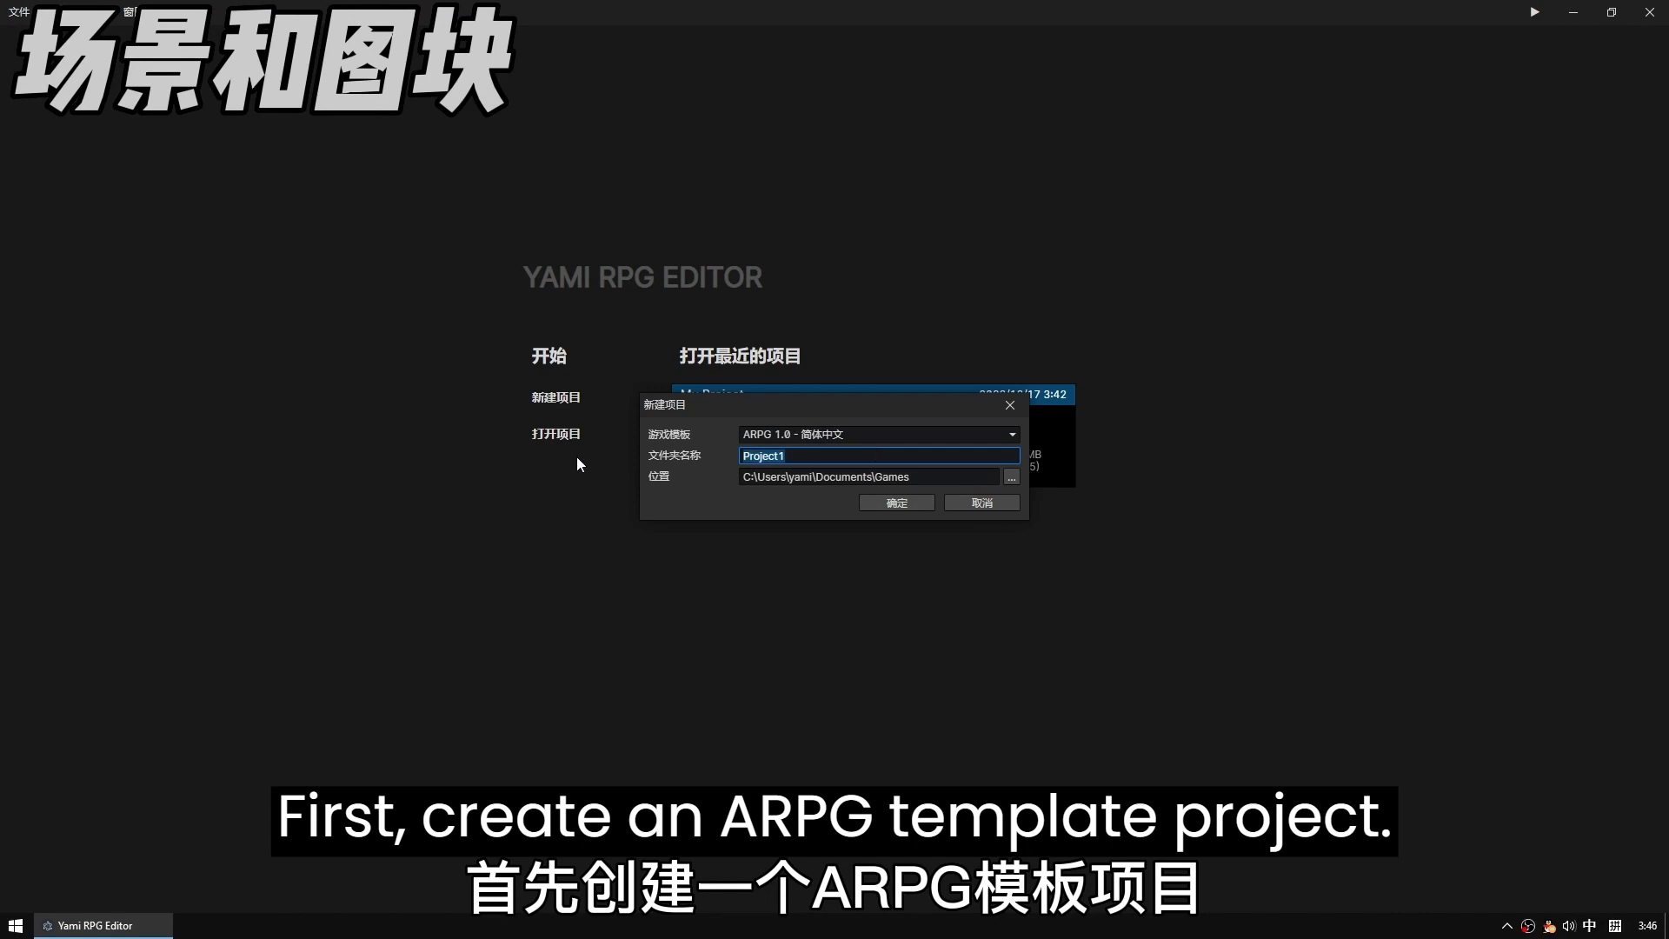
{"action": "left_click", "coordinate": [897, 500]}
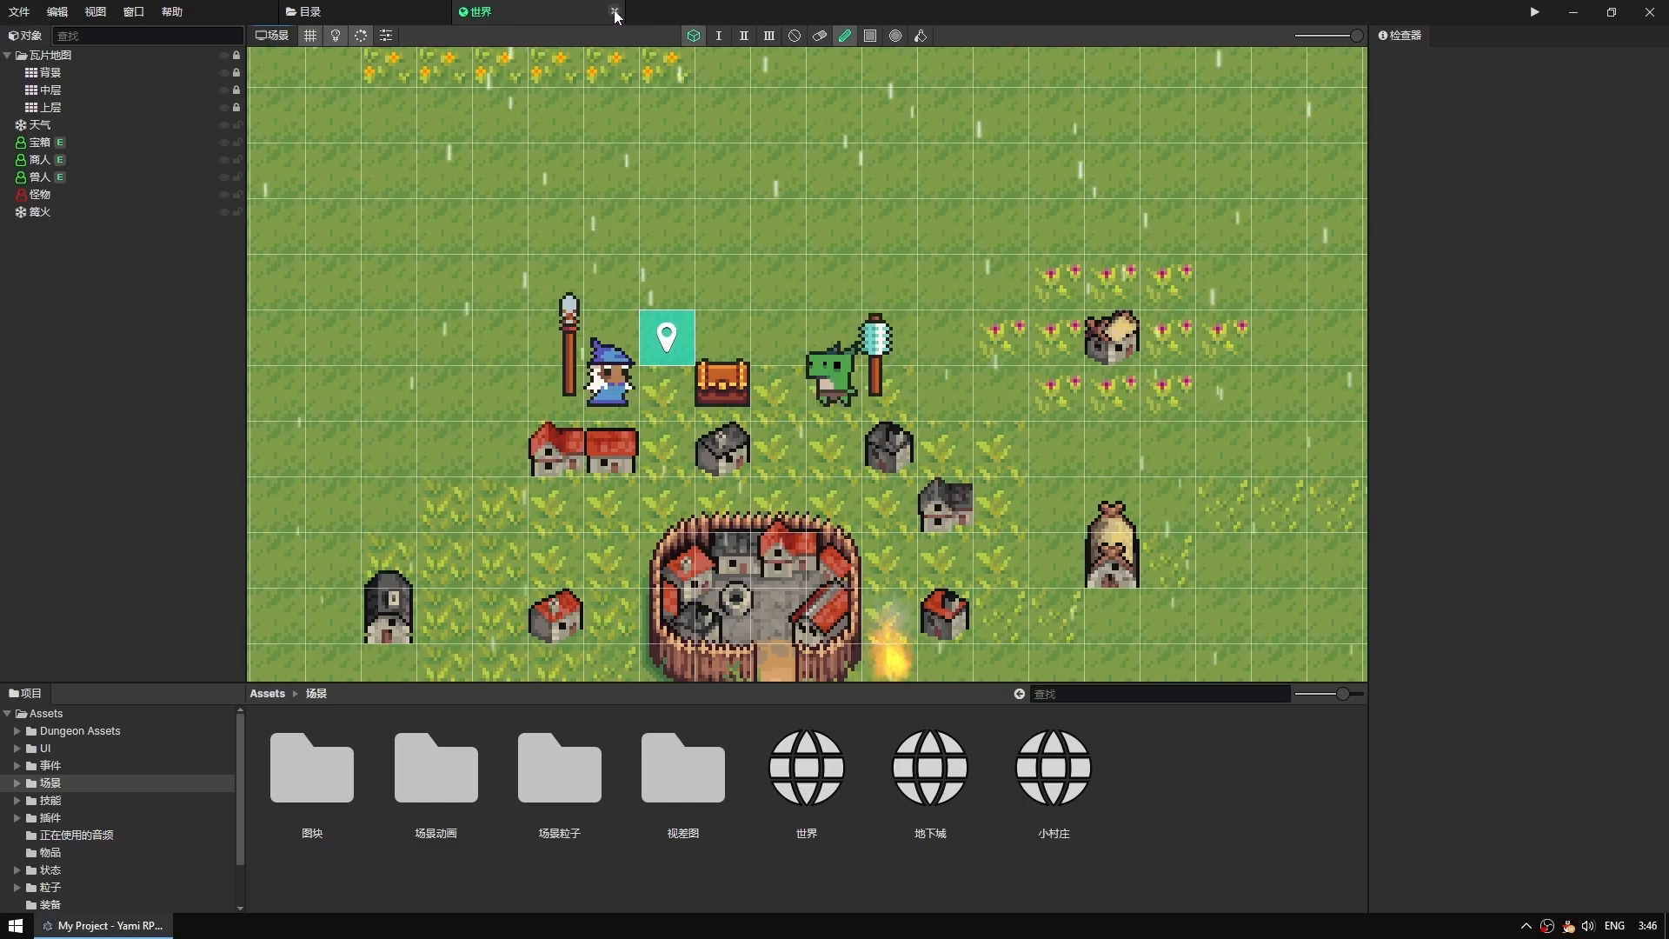
Step: Close the sample world, create a scene file named Scene in Tutorials and open it
{"action": "left_click", "coordinate": [615, 12]}
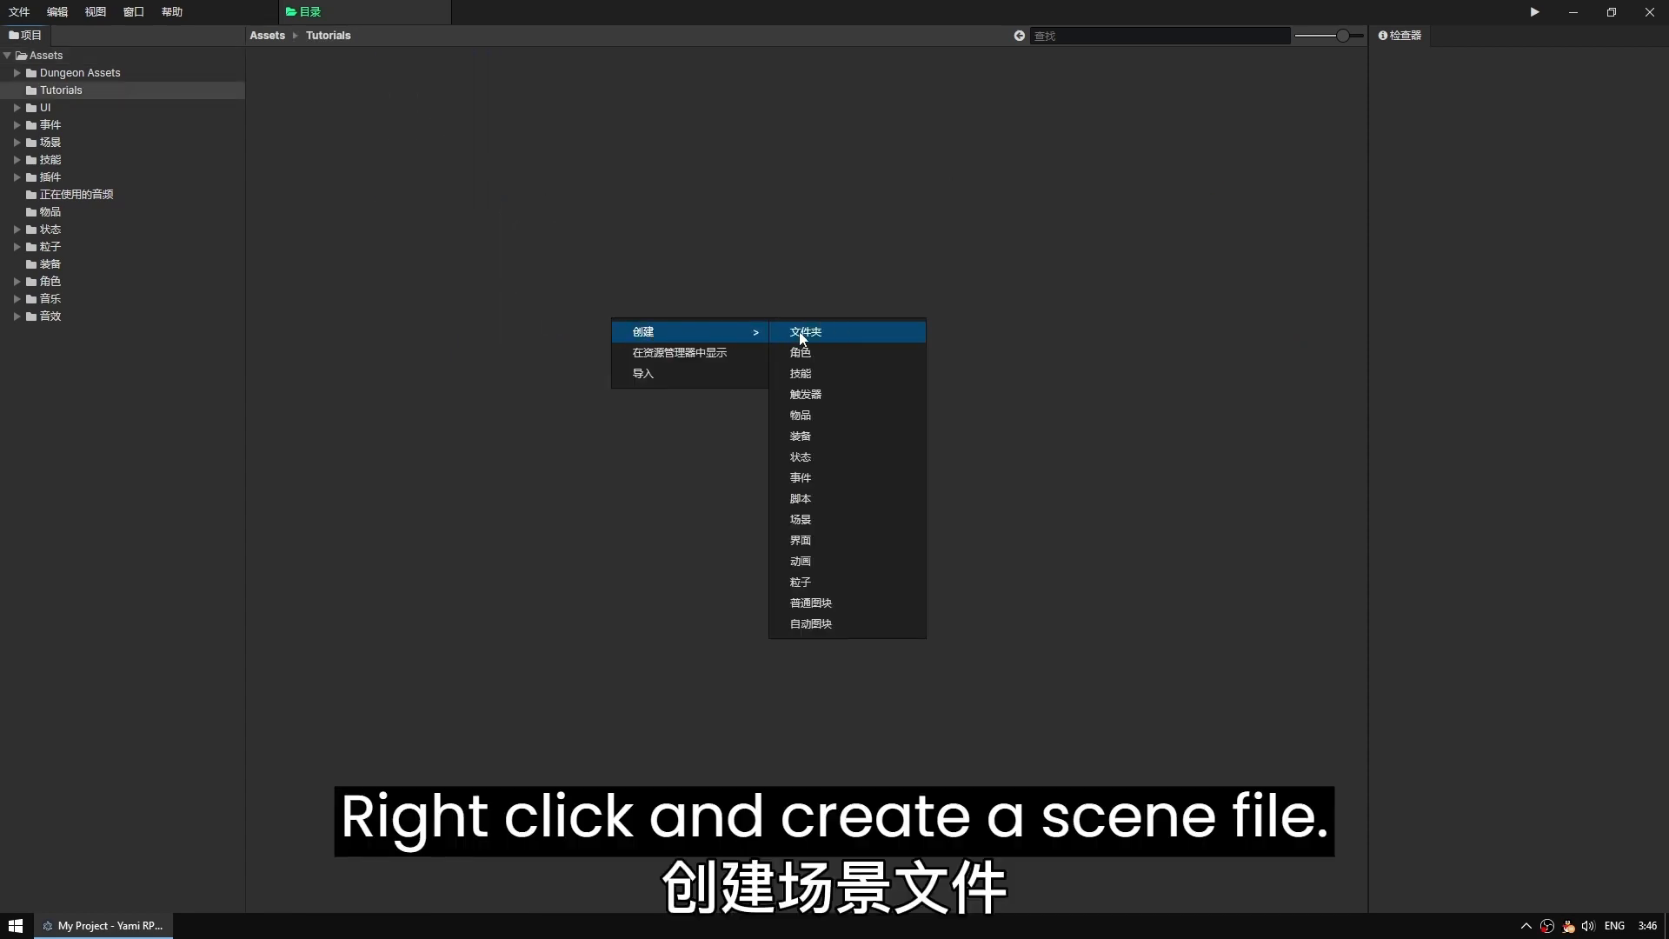
{"action": "left_click", "coordinate": [800, 520]}
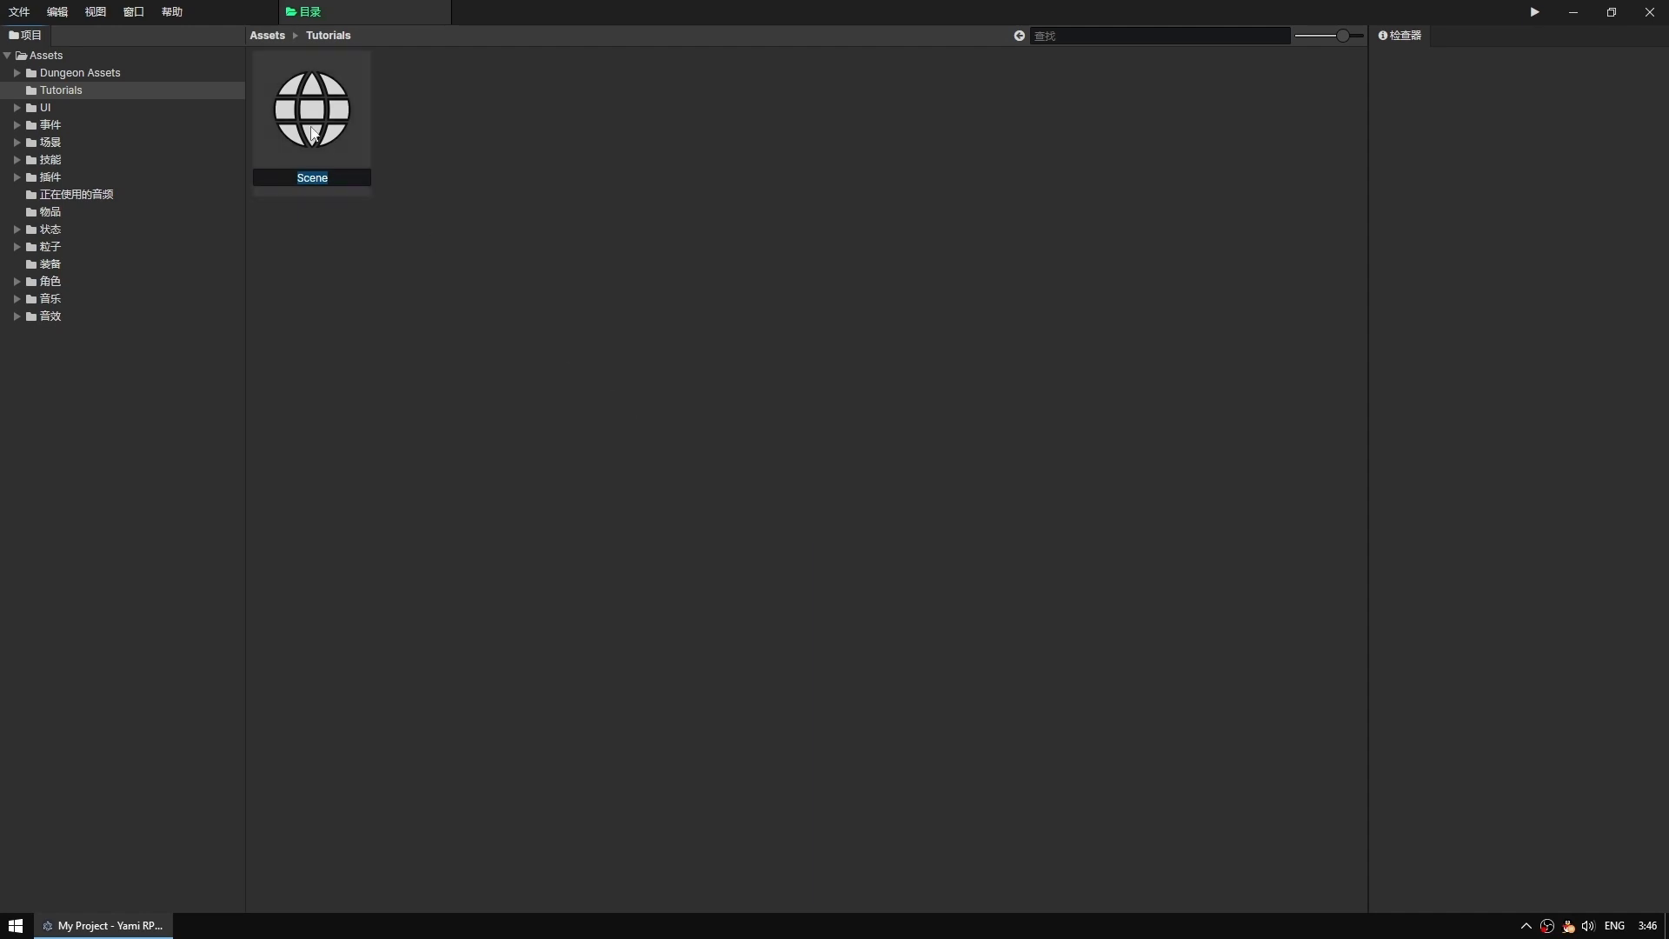
{"action": "double_click", "coordinate": [311, 108]}
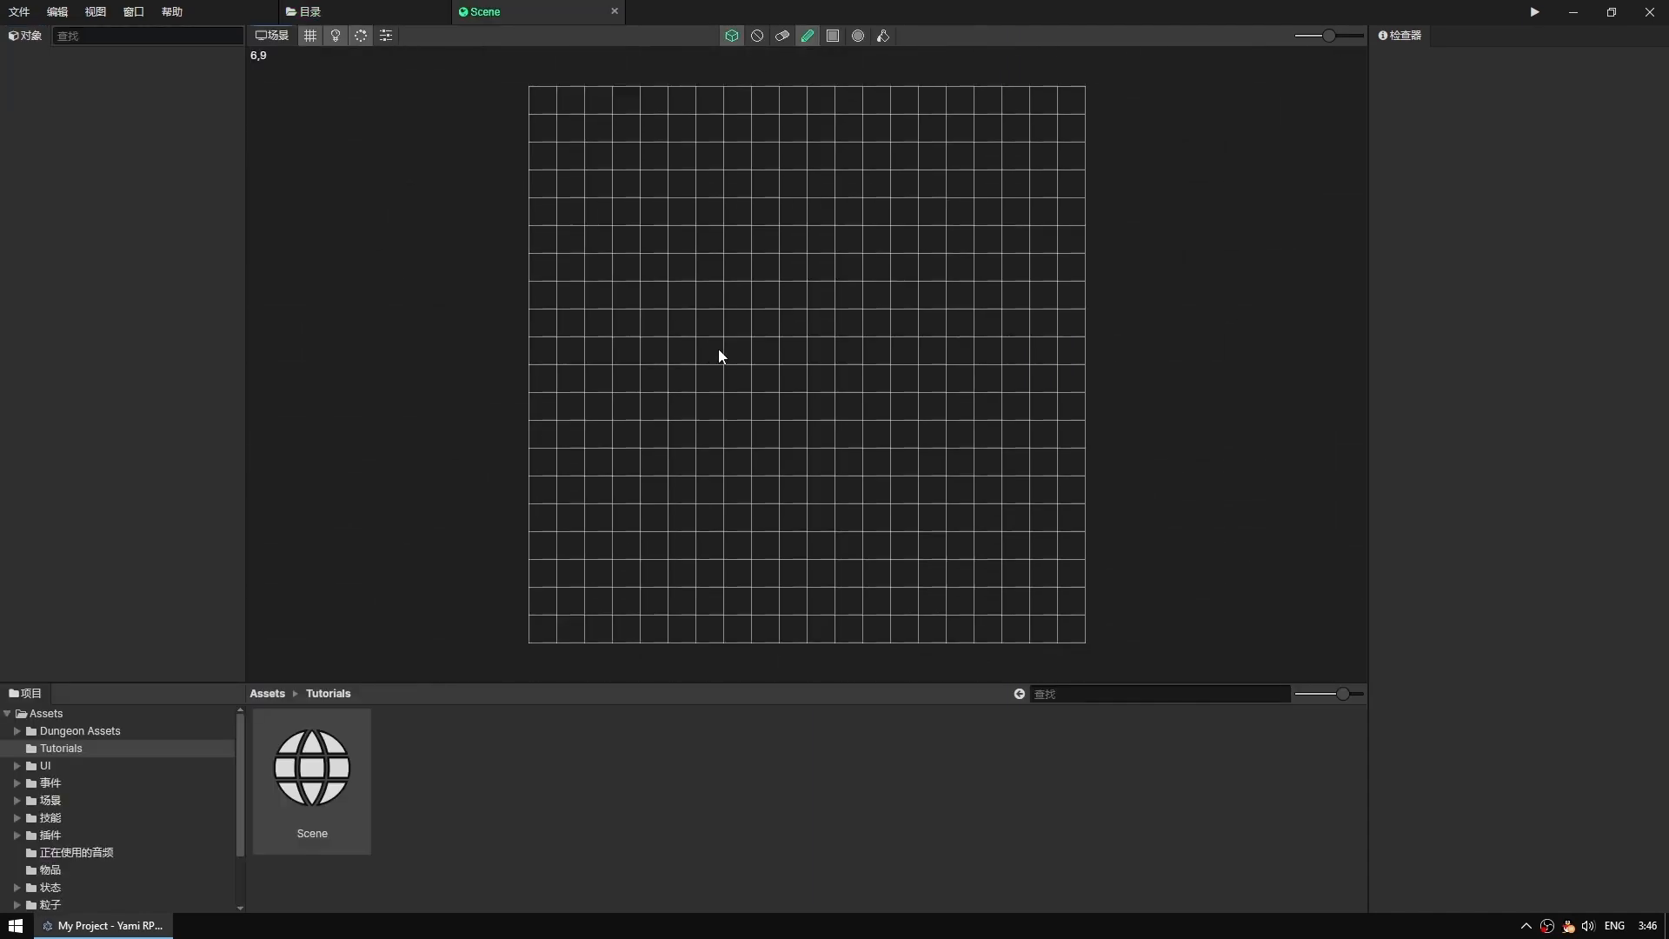
Step: Size the scene to 20 by 20 tiles with 16-pixel tile width and height
{"action": "left_click", "coordinate": [386, 35]}
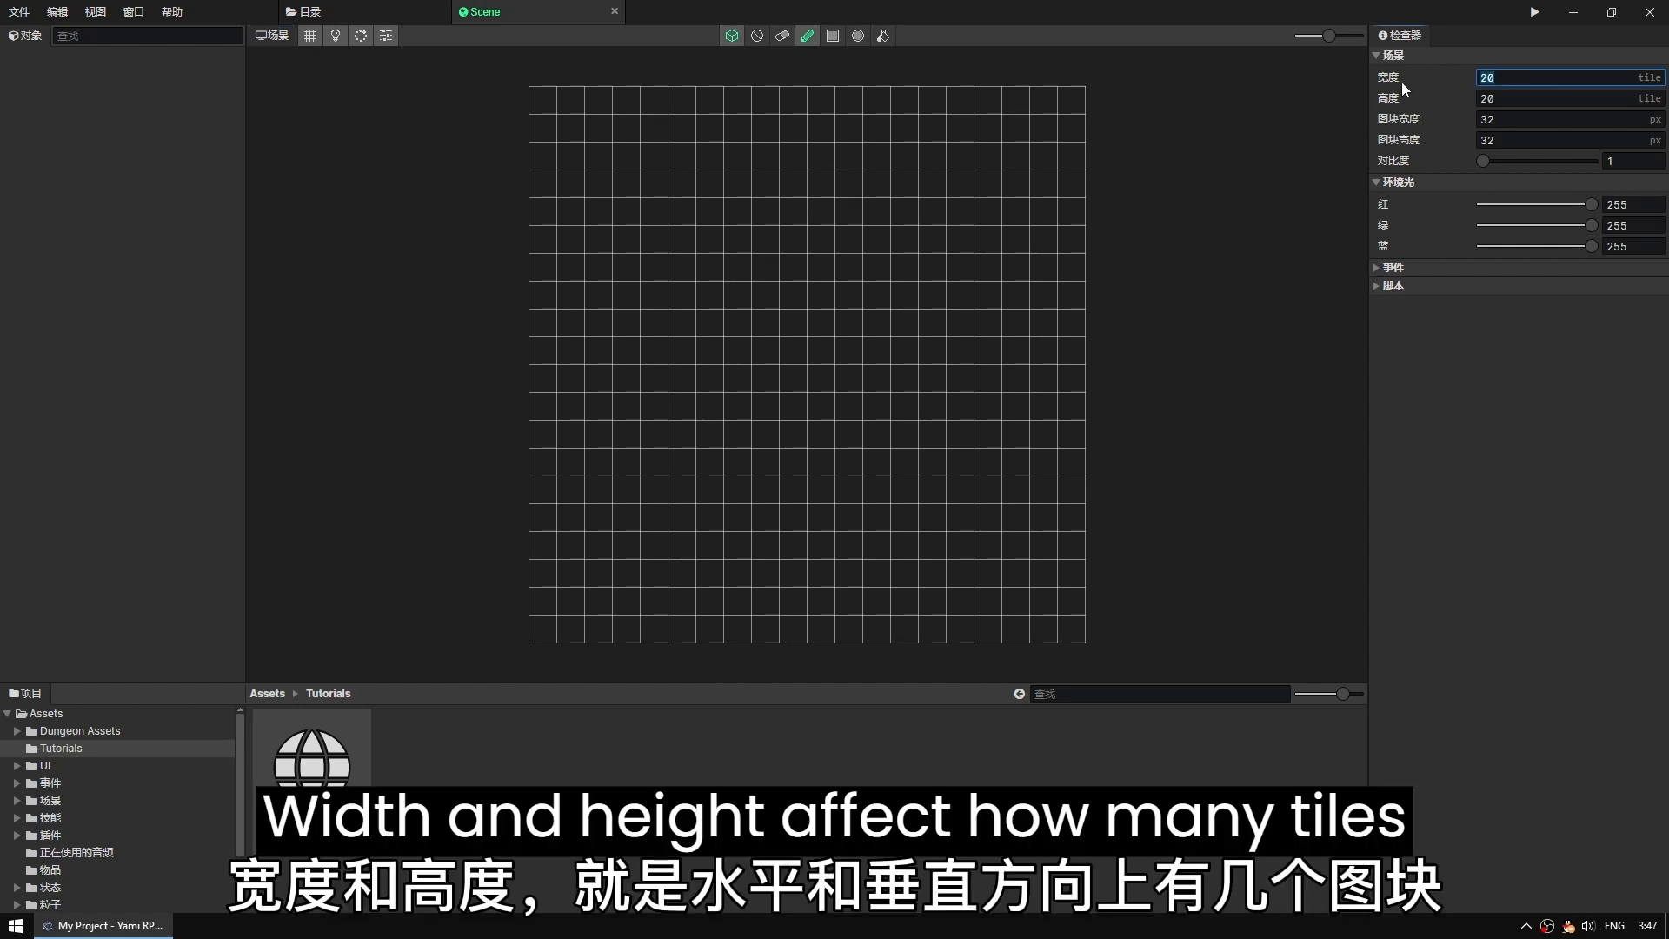
{"action": "type", "text": "10"}
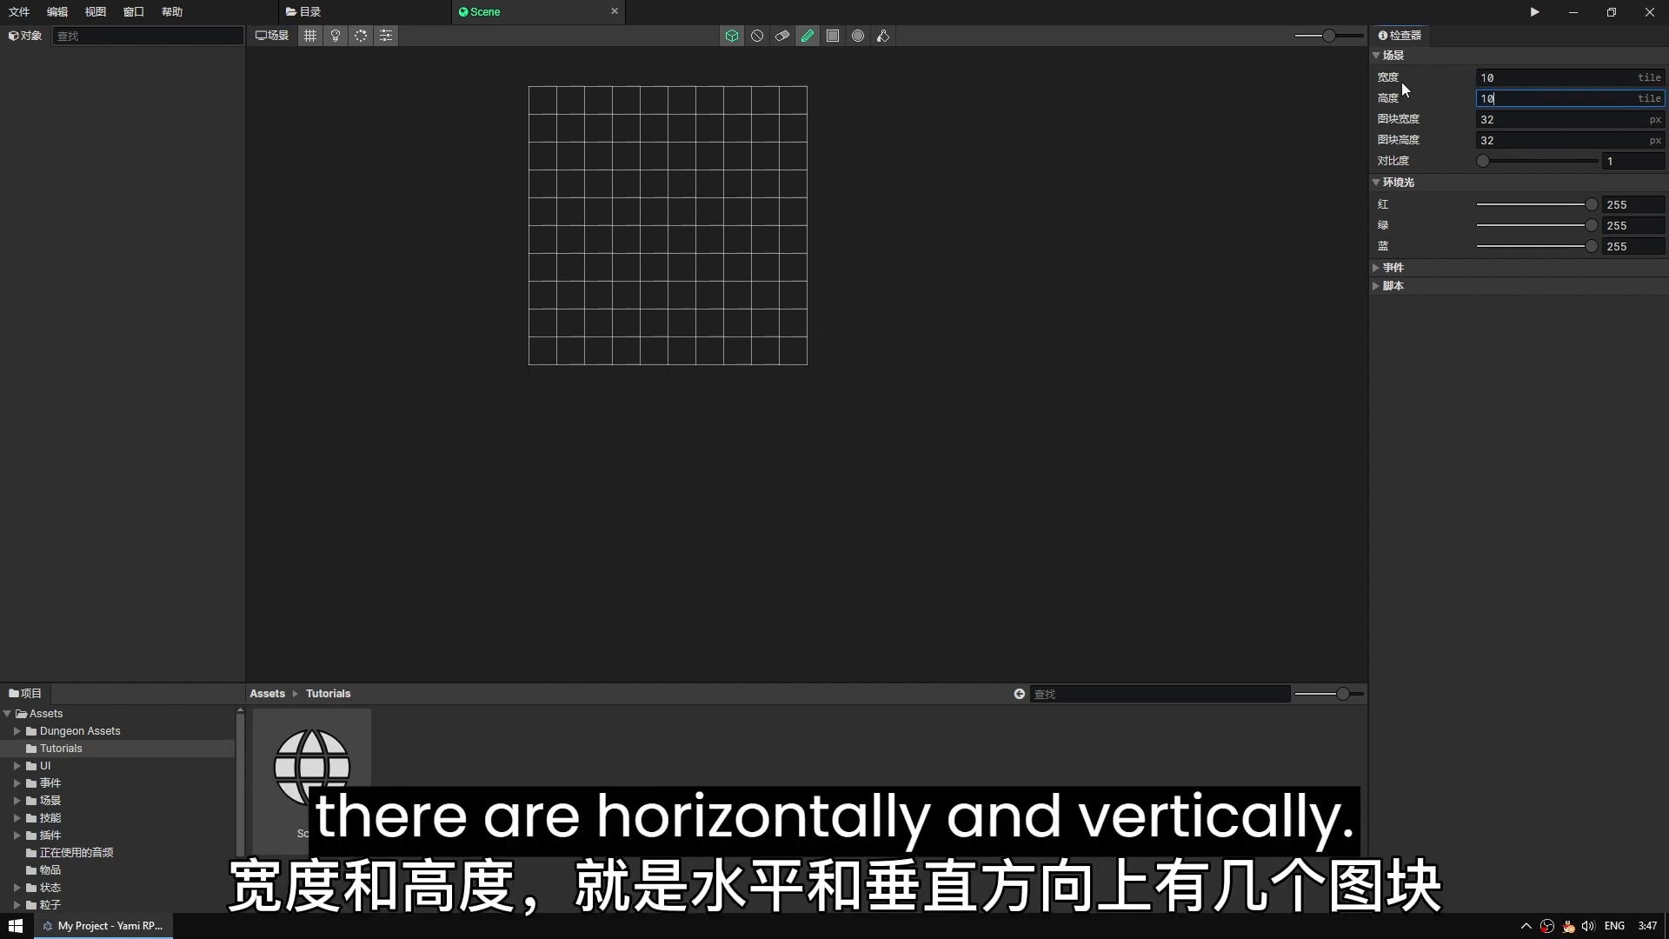
{"action": "type", "text": "16"}
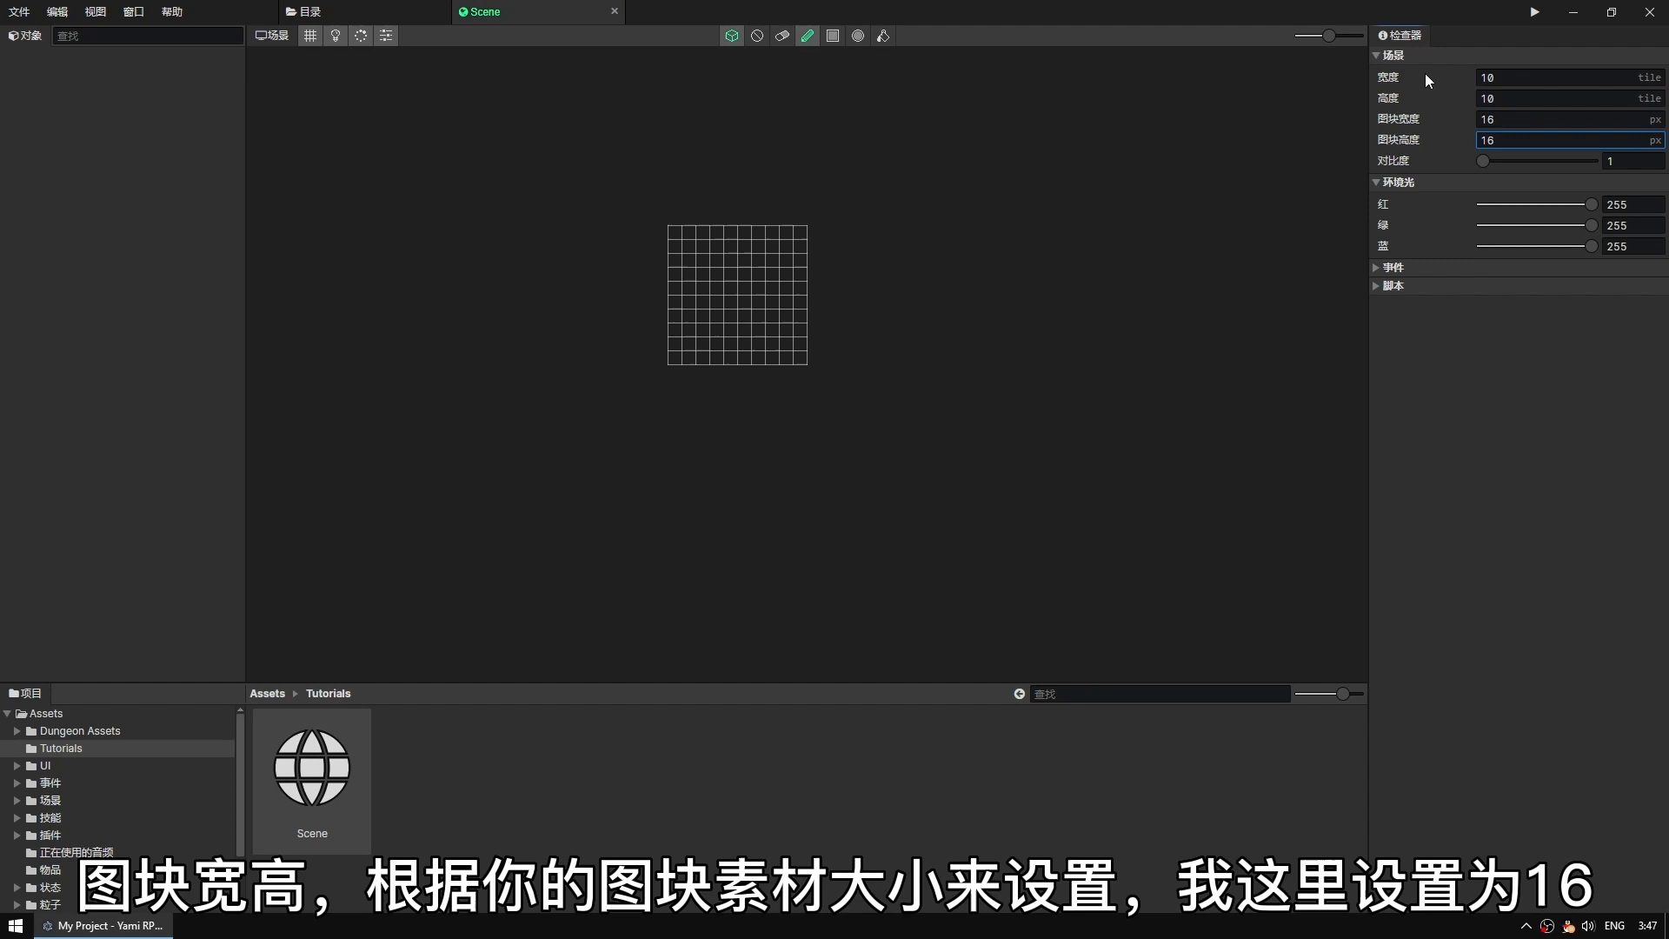
{"action": "type", "text": "20"}
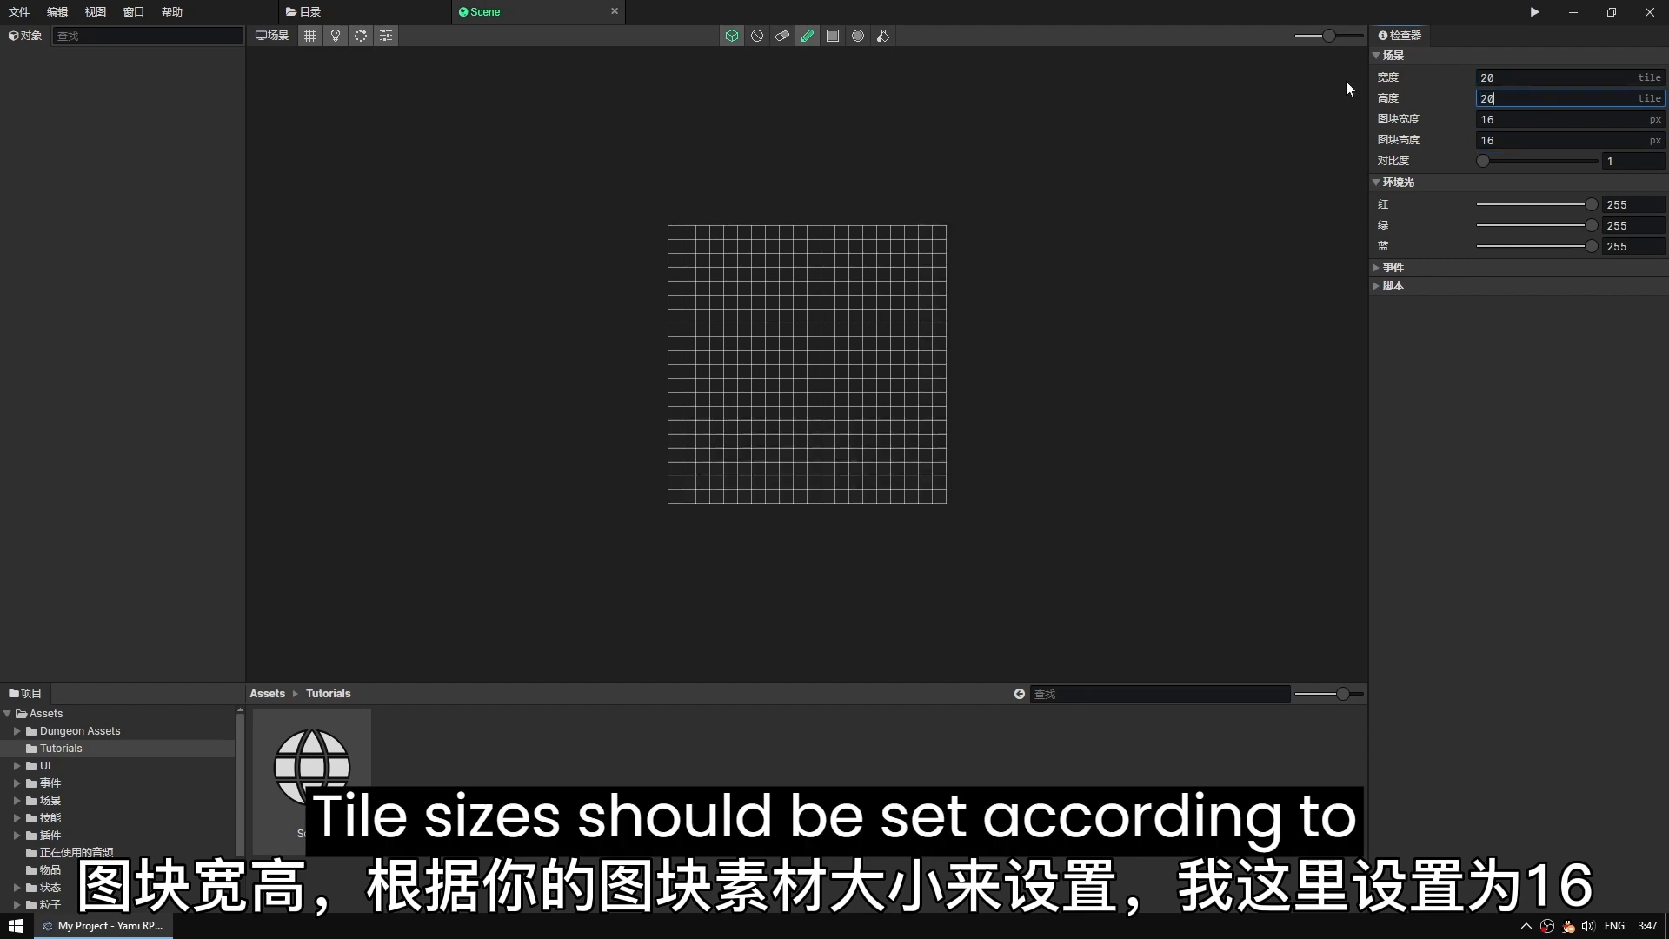
{"action": "left_click", "coordinate": [311, 768]}
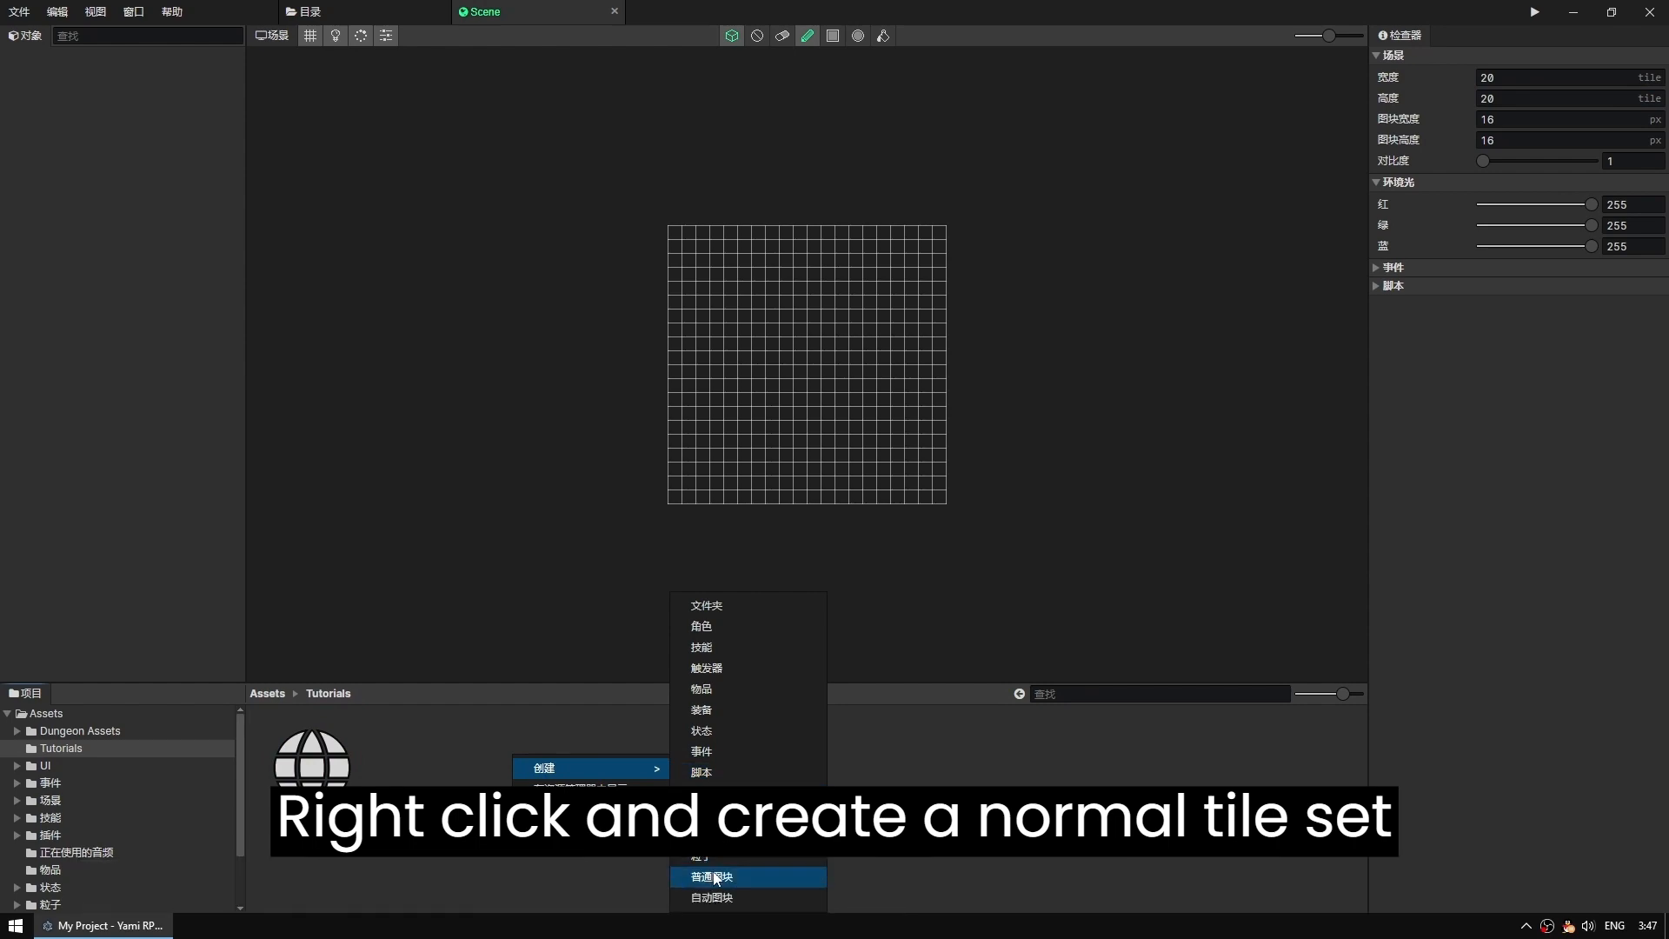
Step: Create a normal tileset from the 草地 image, 16-pixel tiles across a 20 by 20 grid
{"action": "left_click", "coordinate": [710, 877]}
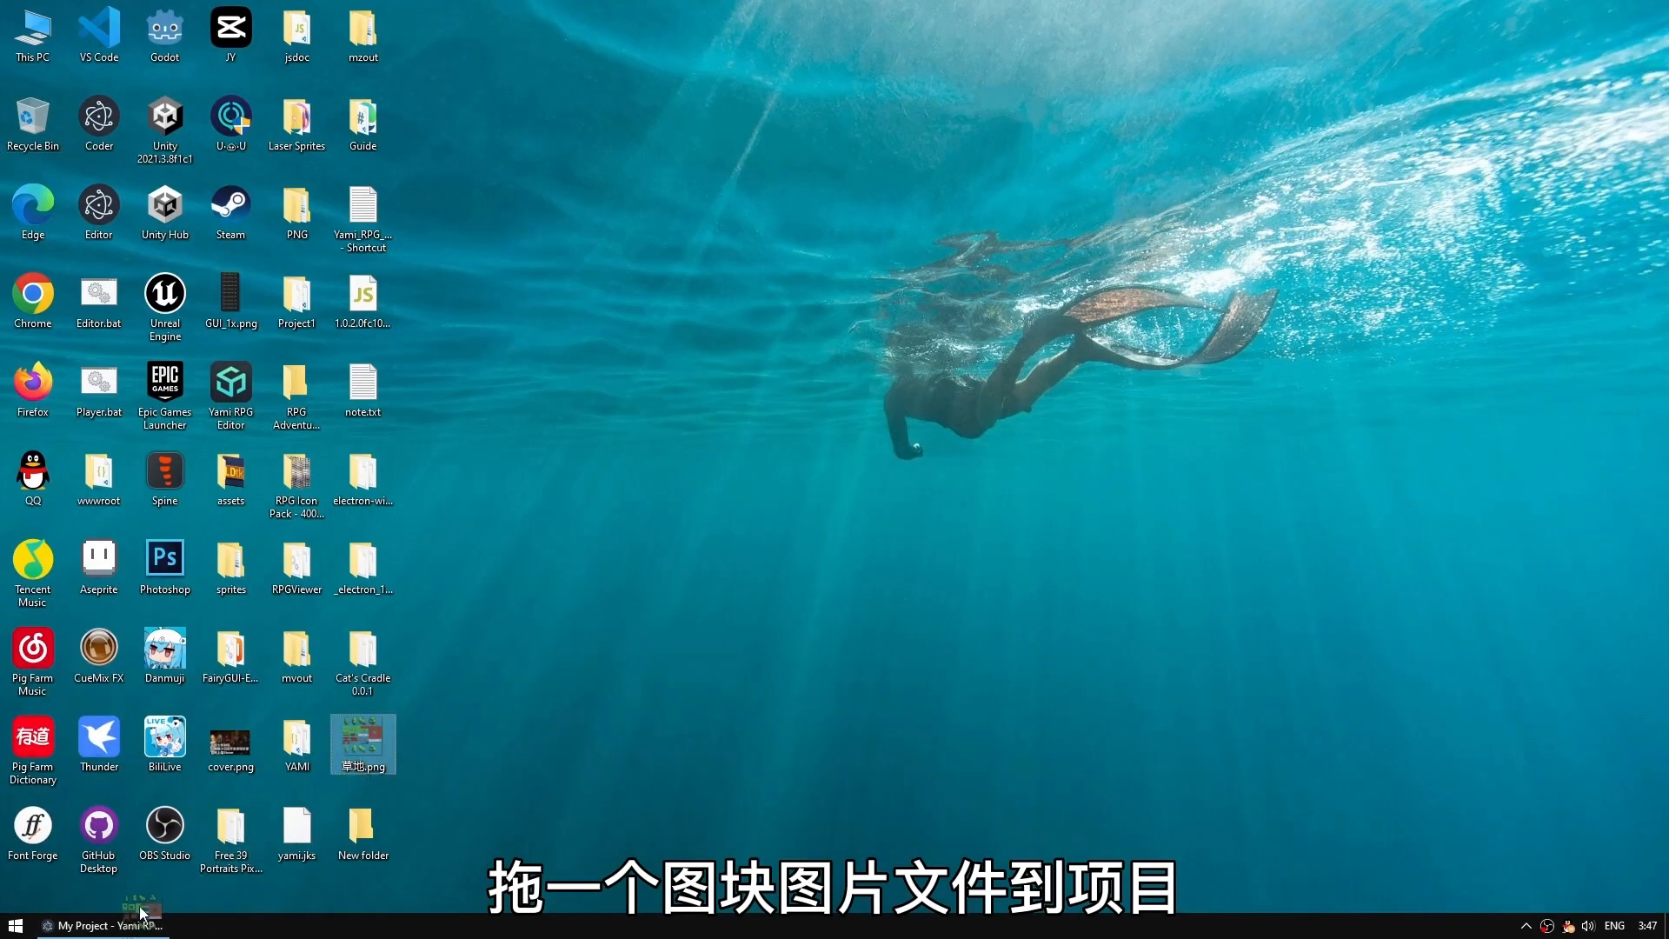
{"action": "left_click", "coordinate": [103, 925]}
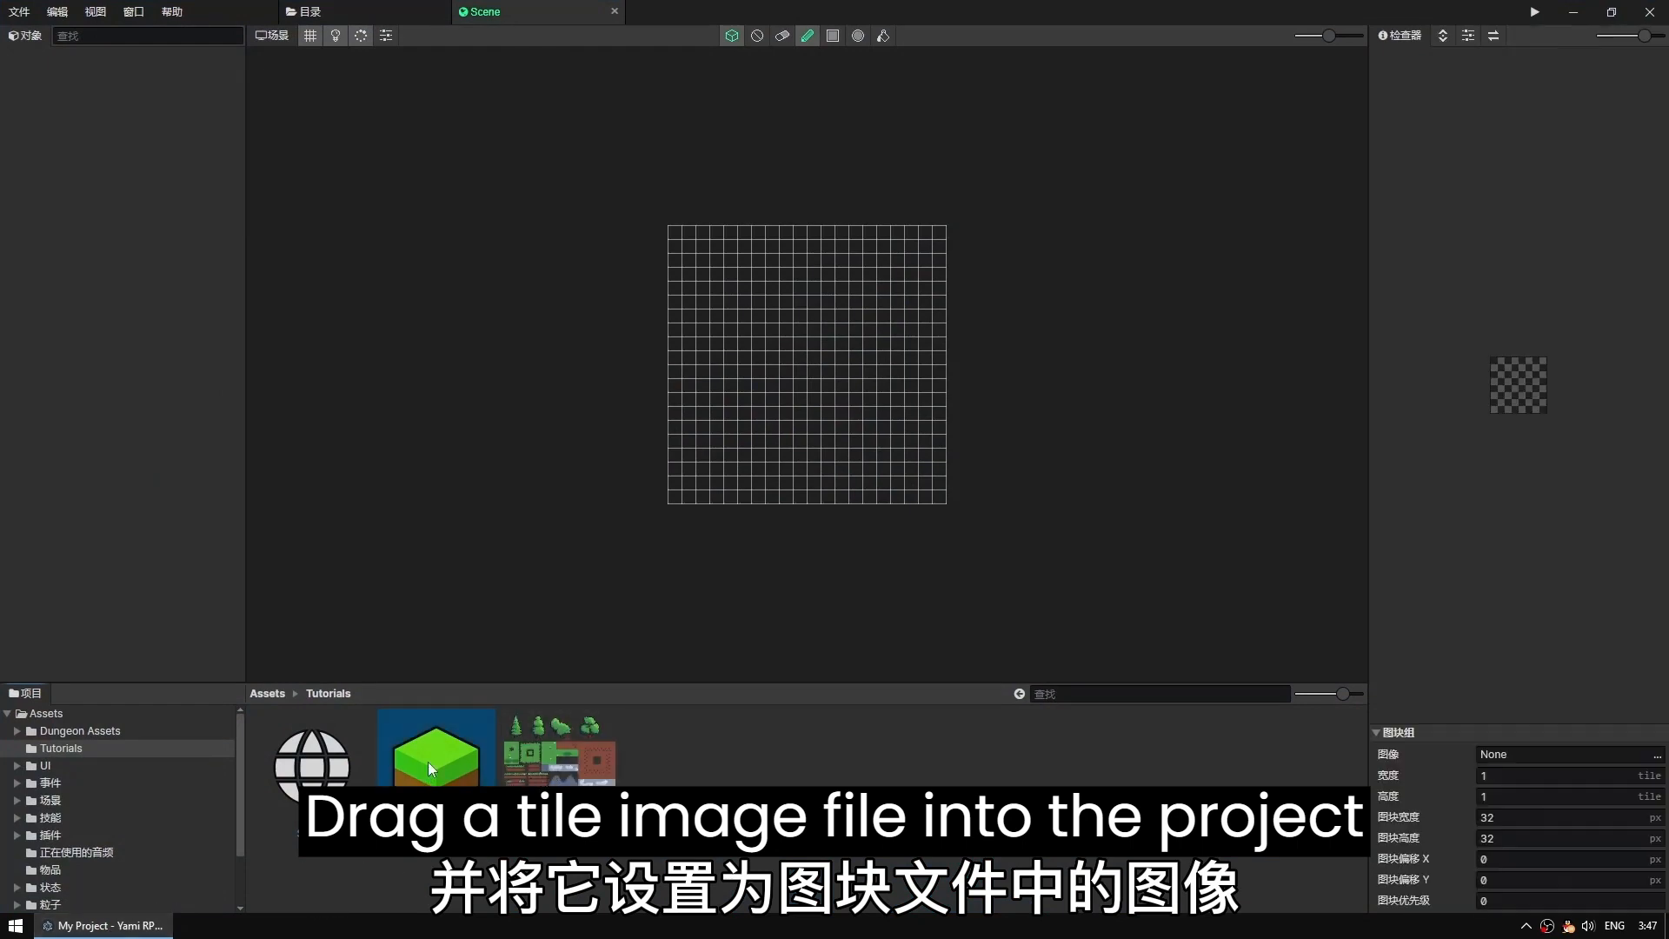
{"action": "left_click", "coordinate": [1657, 752]}
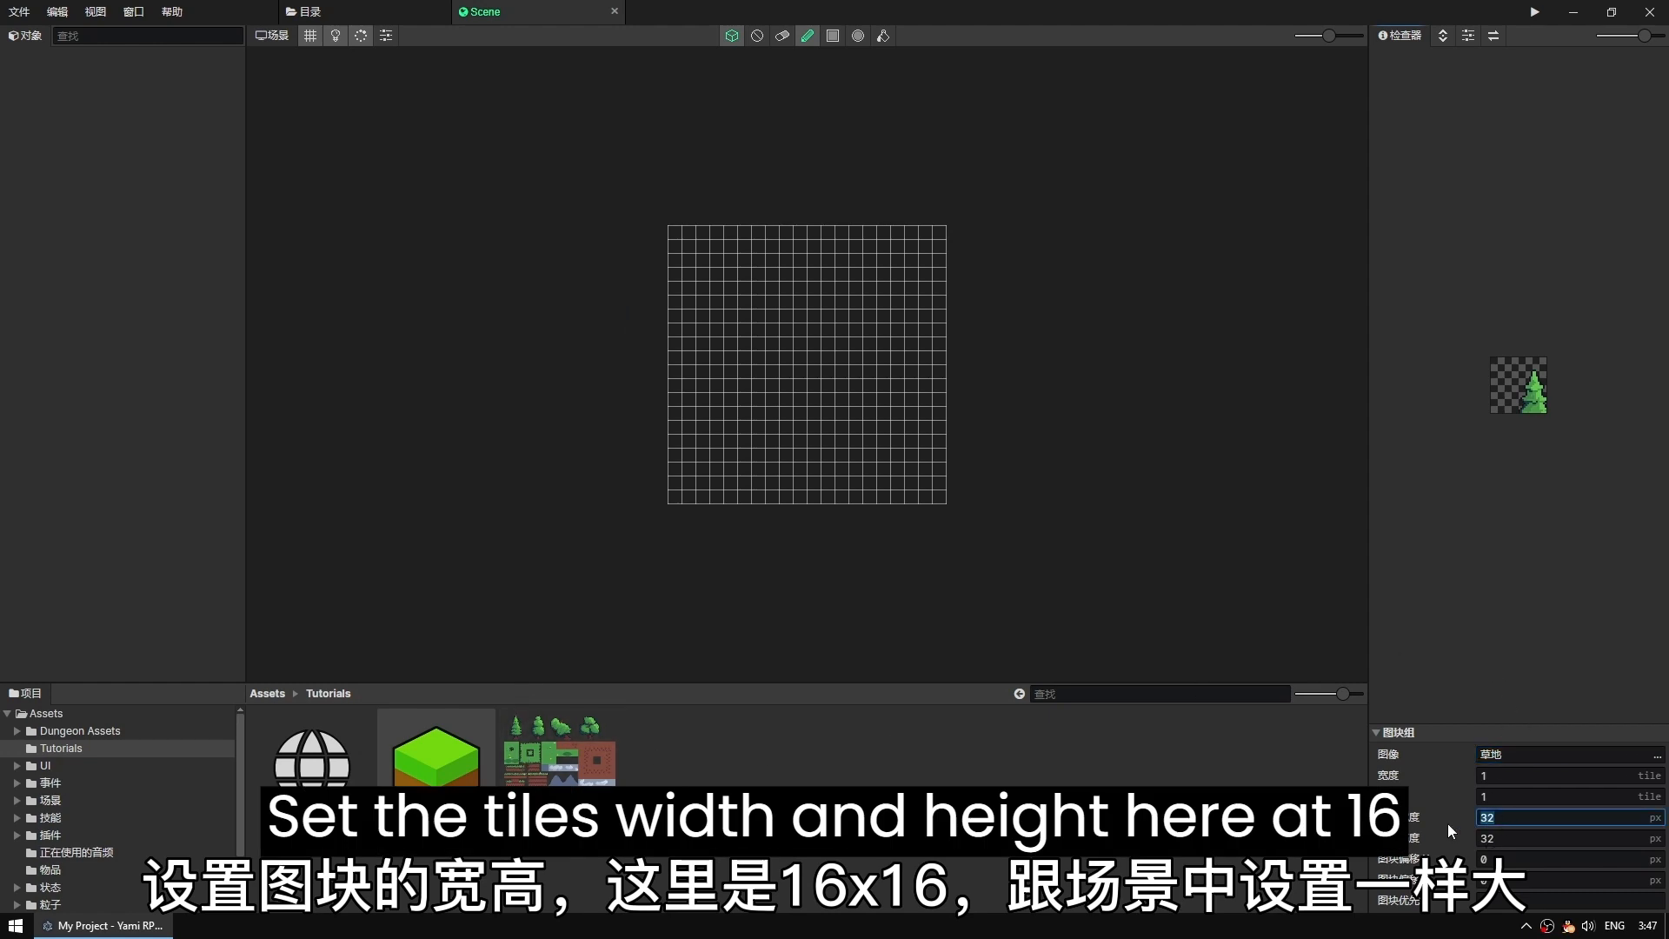
{"action": "type", "text": "16"}
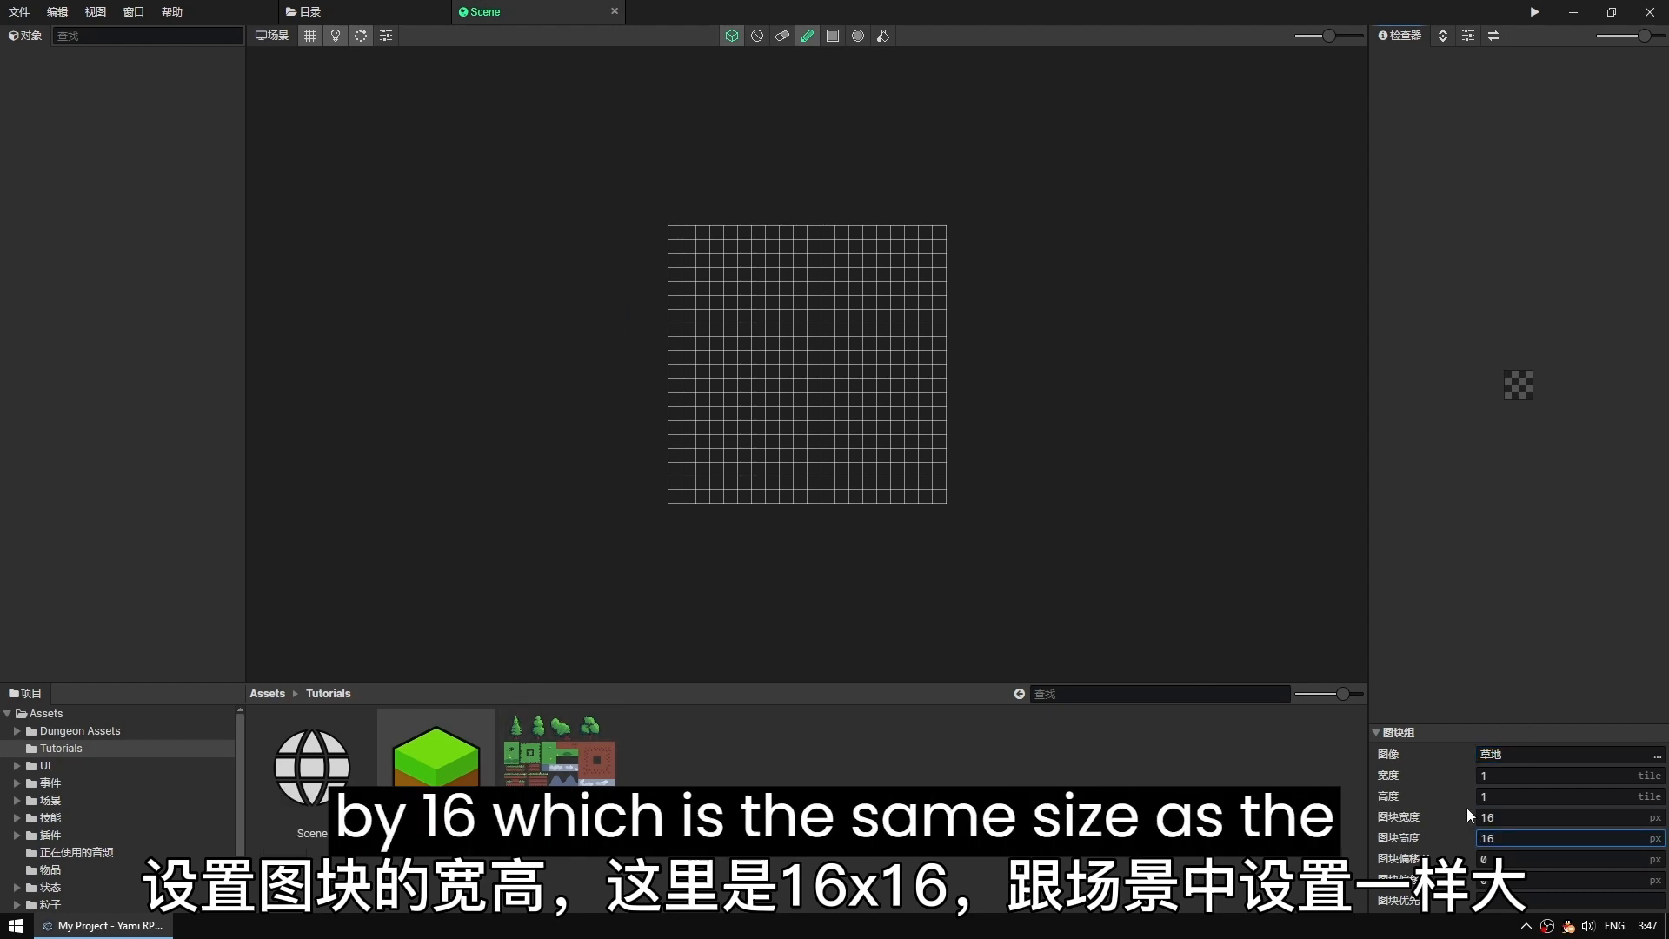
{"action": "type", "text": "20"}
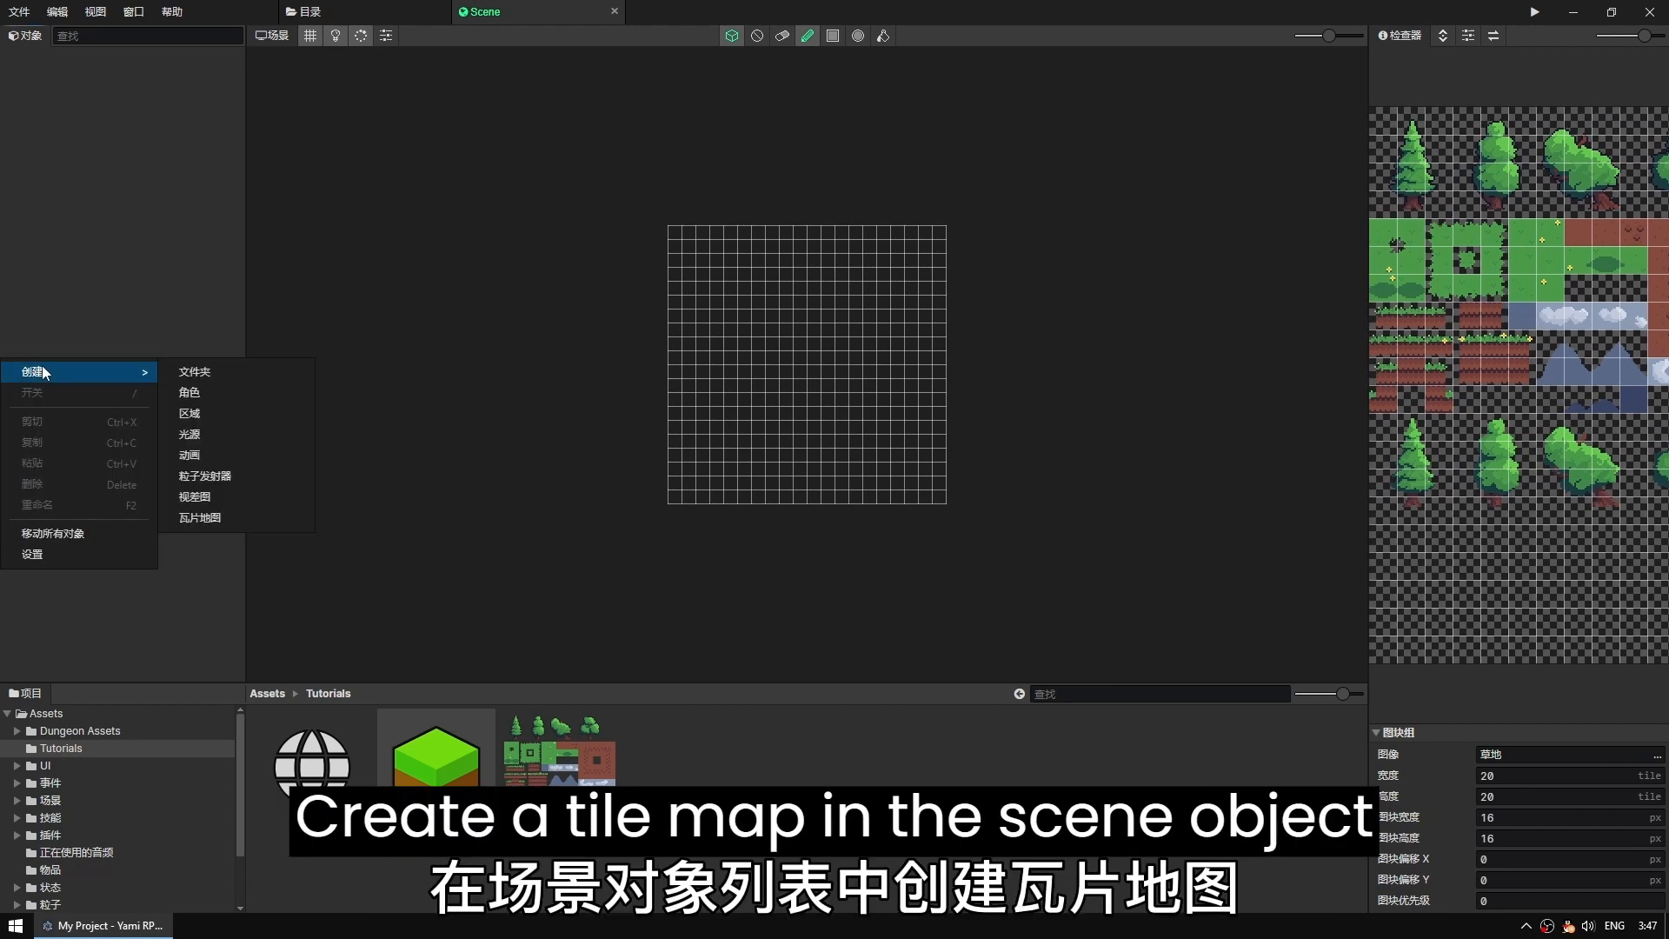
Step: Add a Tilemap object and flood-fill its whole grid with the grass tile
{"action": "left_click", "coordinate": [200, 518]}
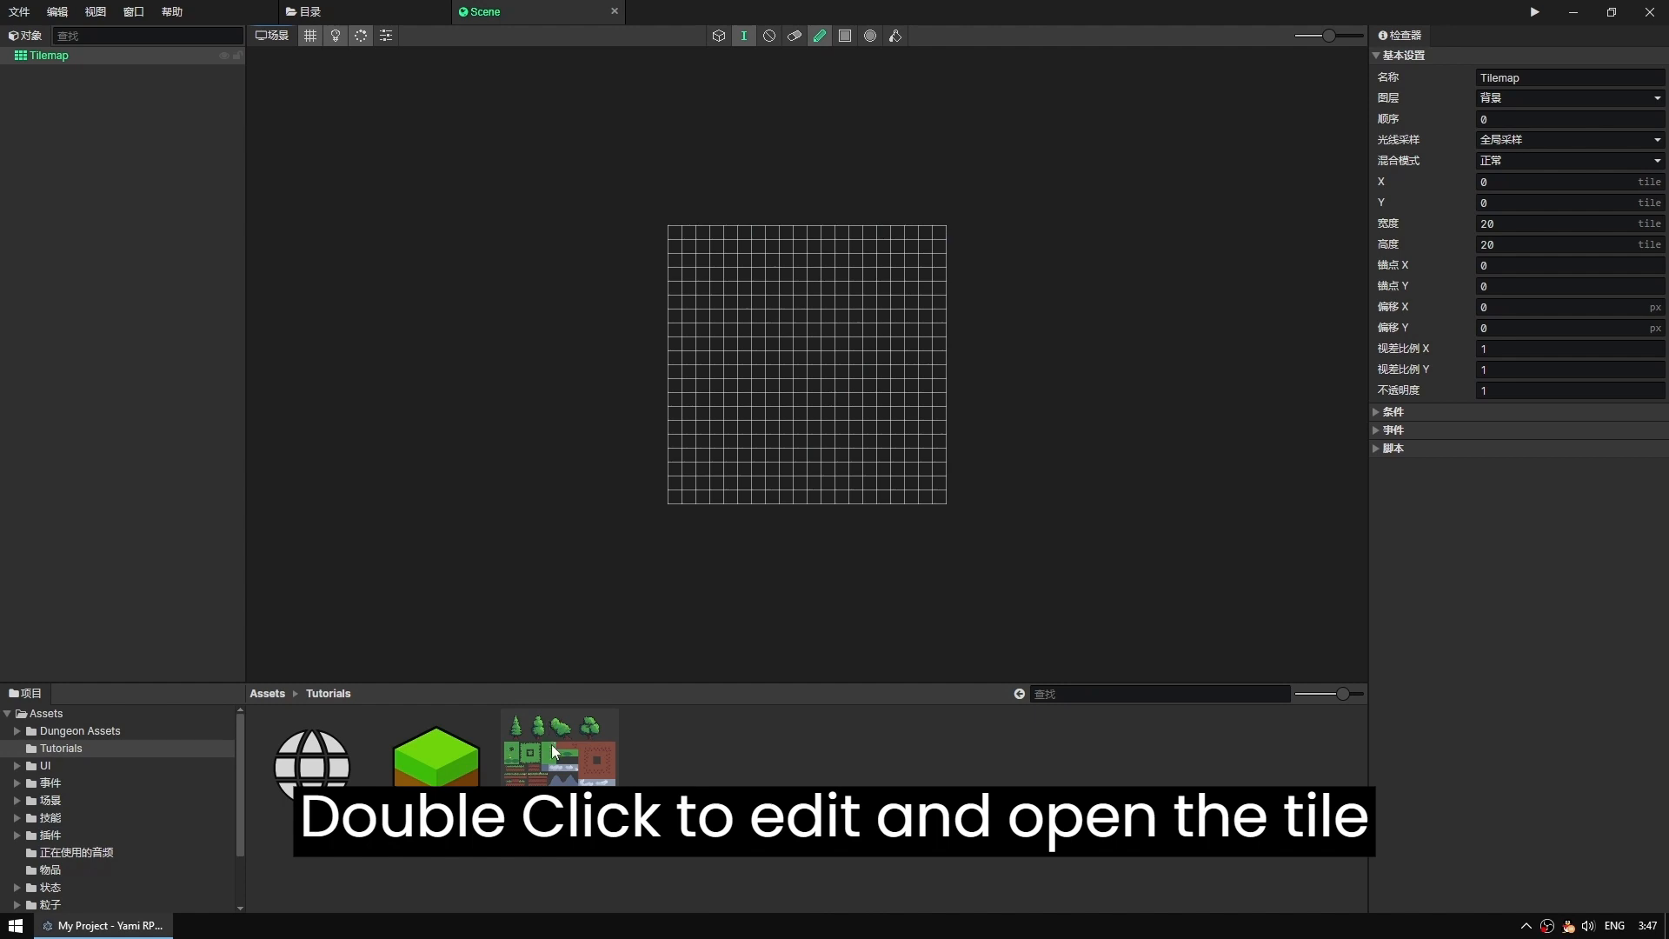
{"action": "double_click", "coordinate": [434, 765]}
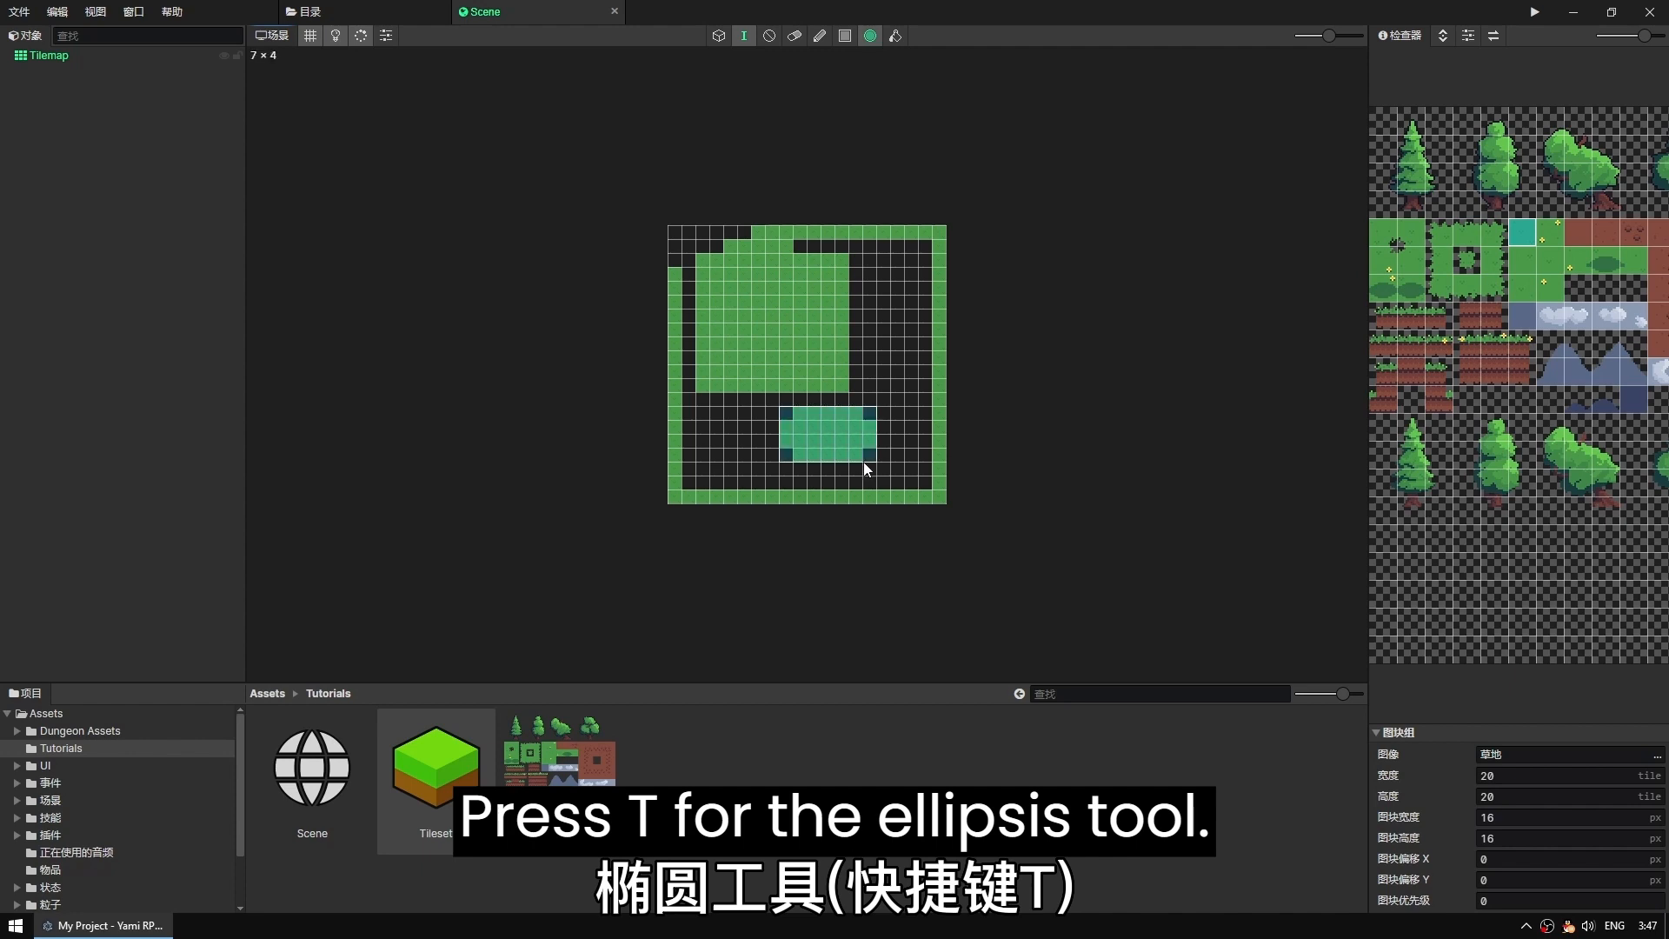
{"action": "left_click", "coordinate": [894, 35]}
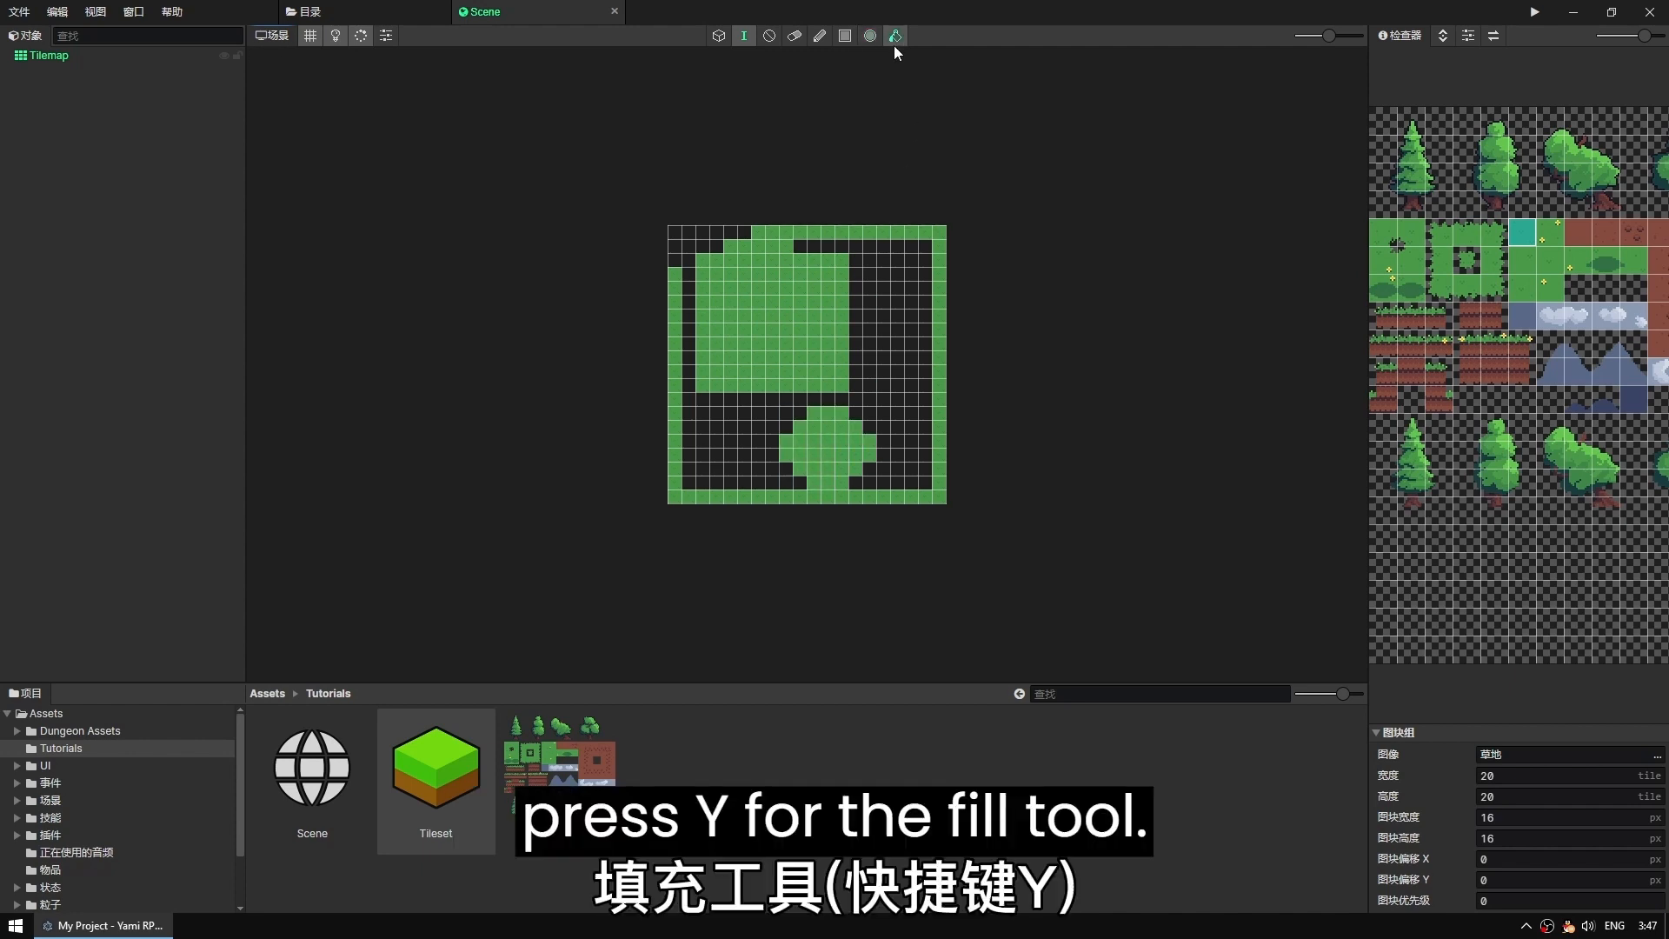
{"action": "key", "text": "y"}
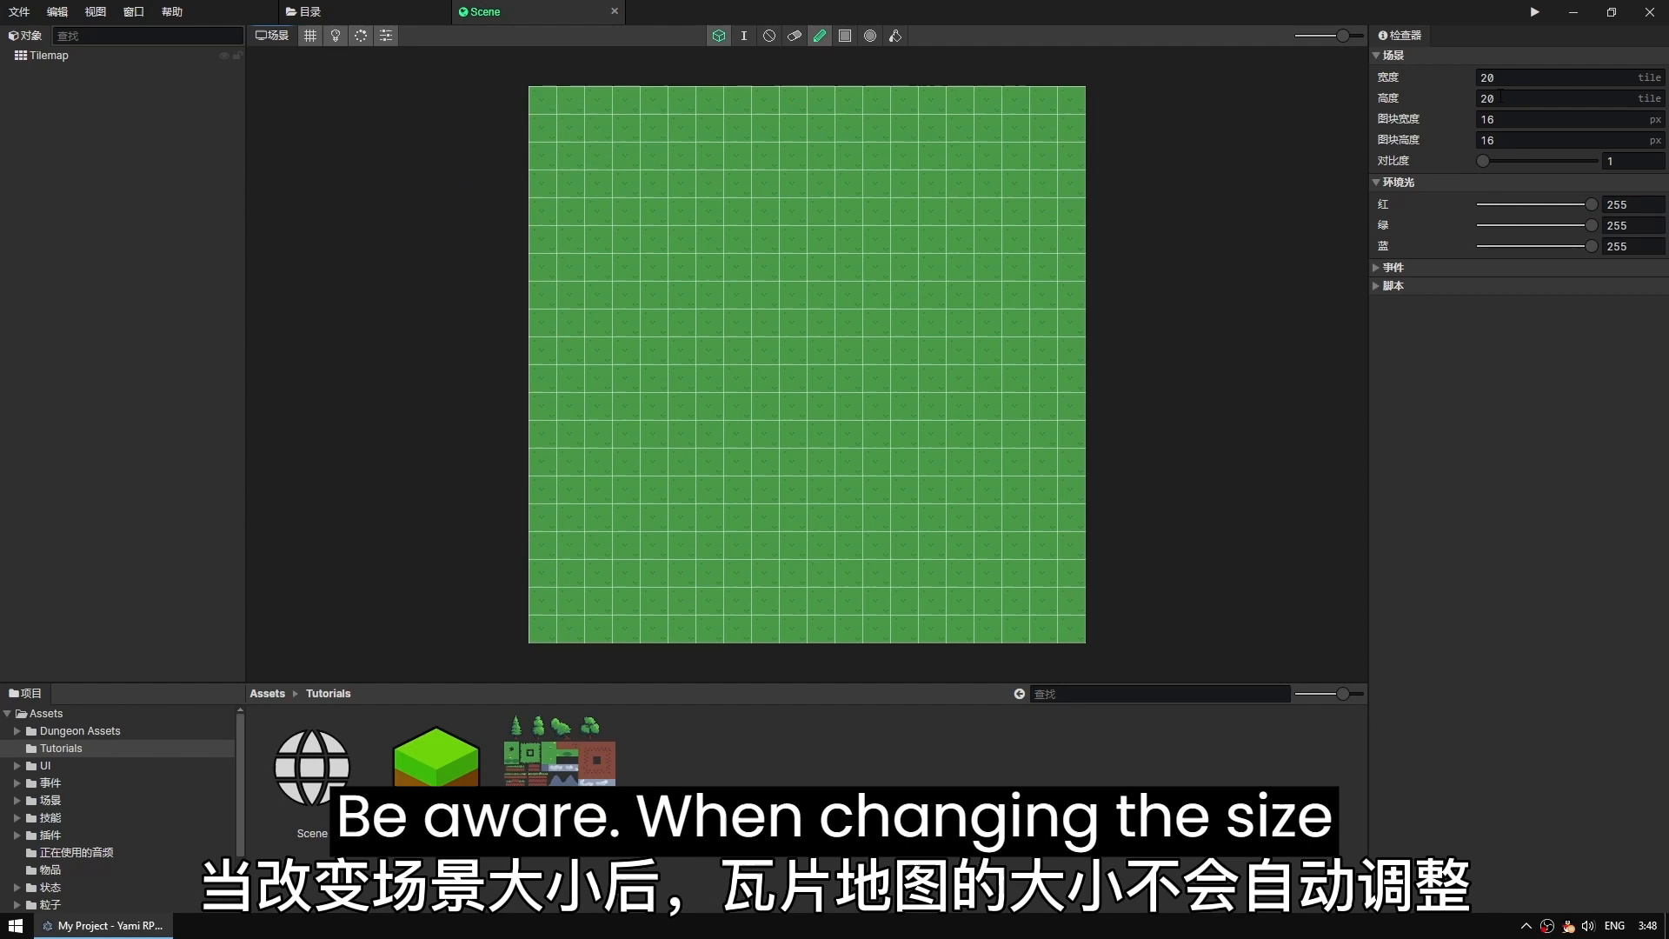
Step: Adjust the scene's width and height values in the Inspector
{"action": "type", "text": "30"}
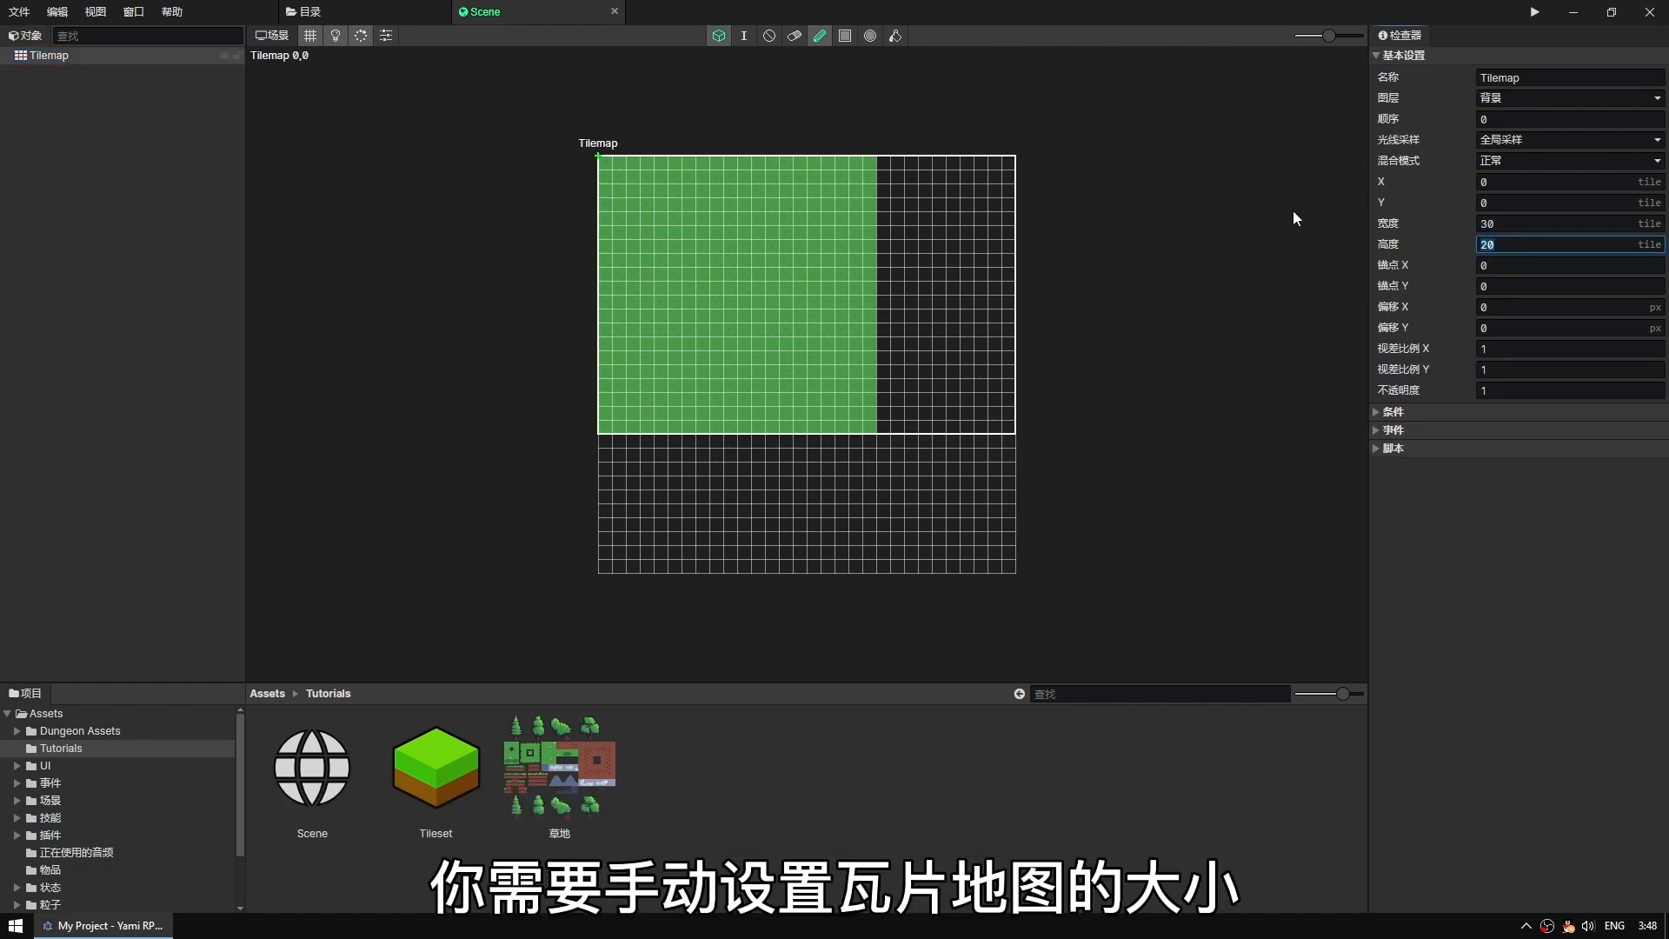
{"action": "type", "text": "30"}
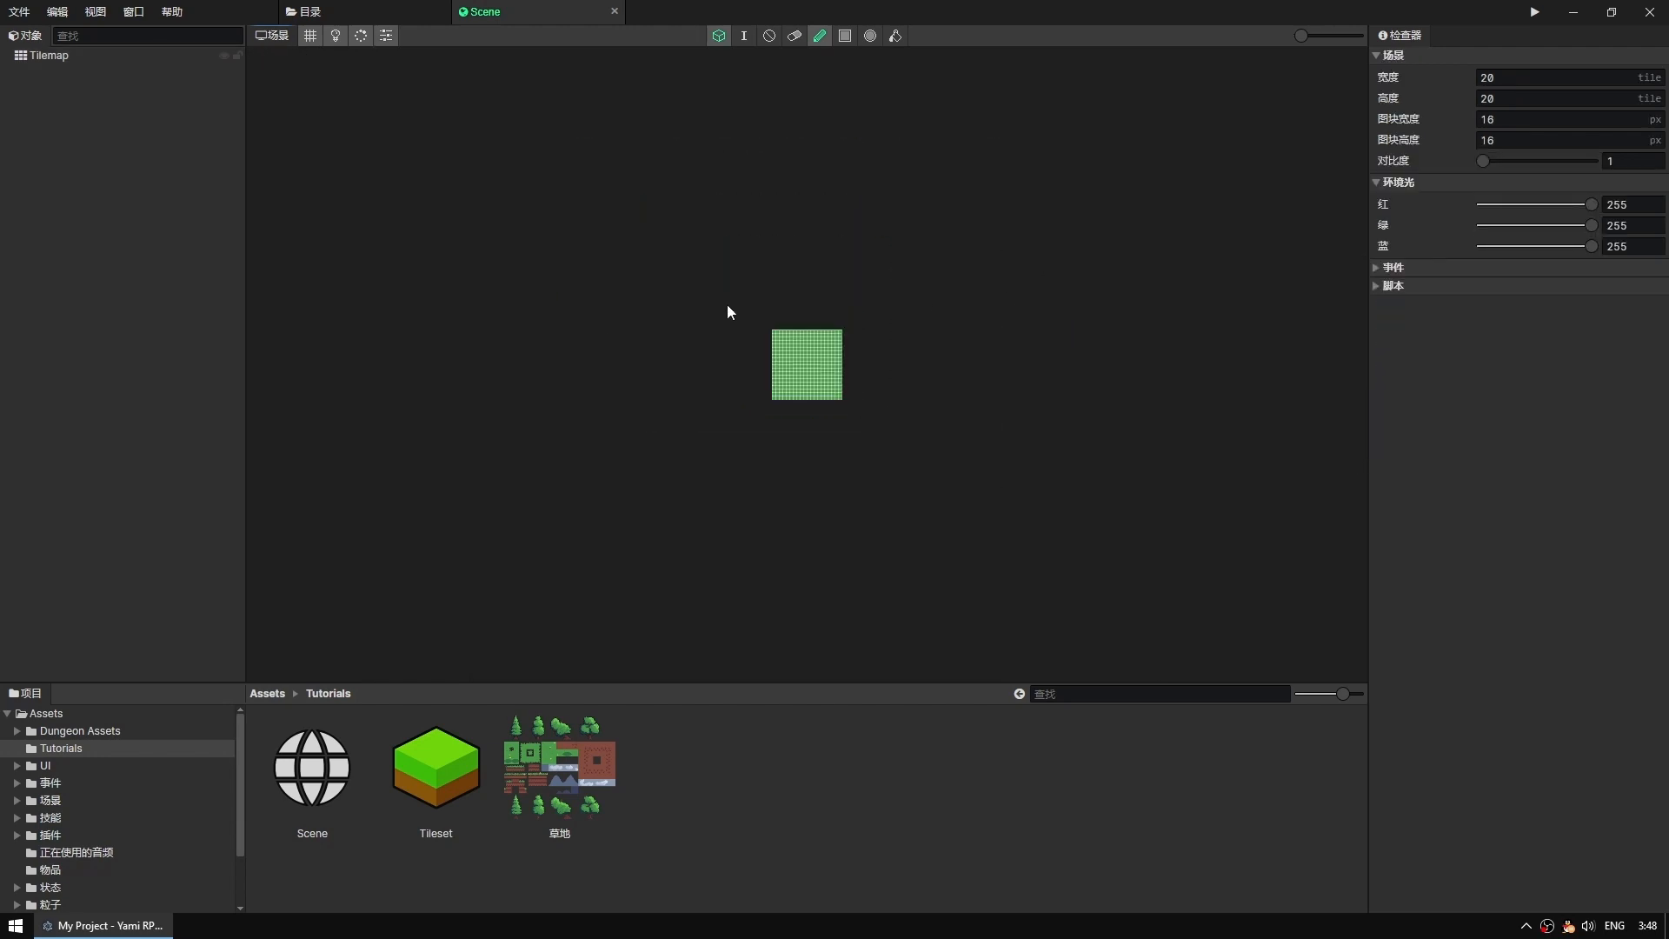
Step: Add a second Tilemap and paint five pine trees over the grass
{"action": "right_click", "coordinate": [728, 311]}
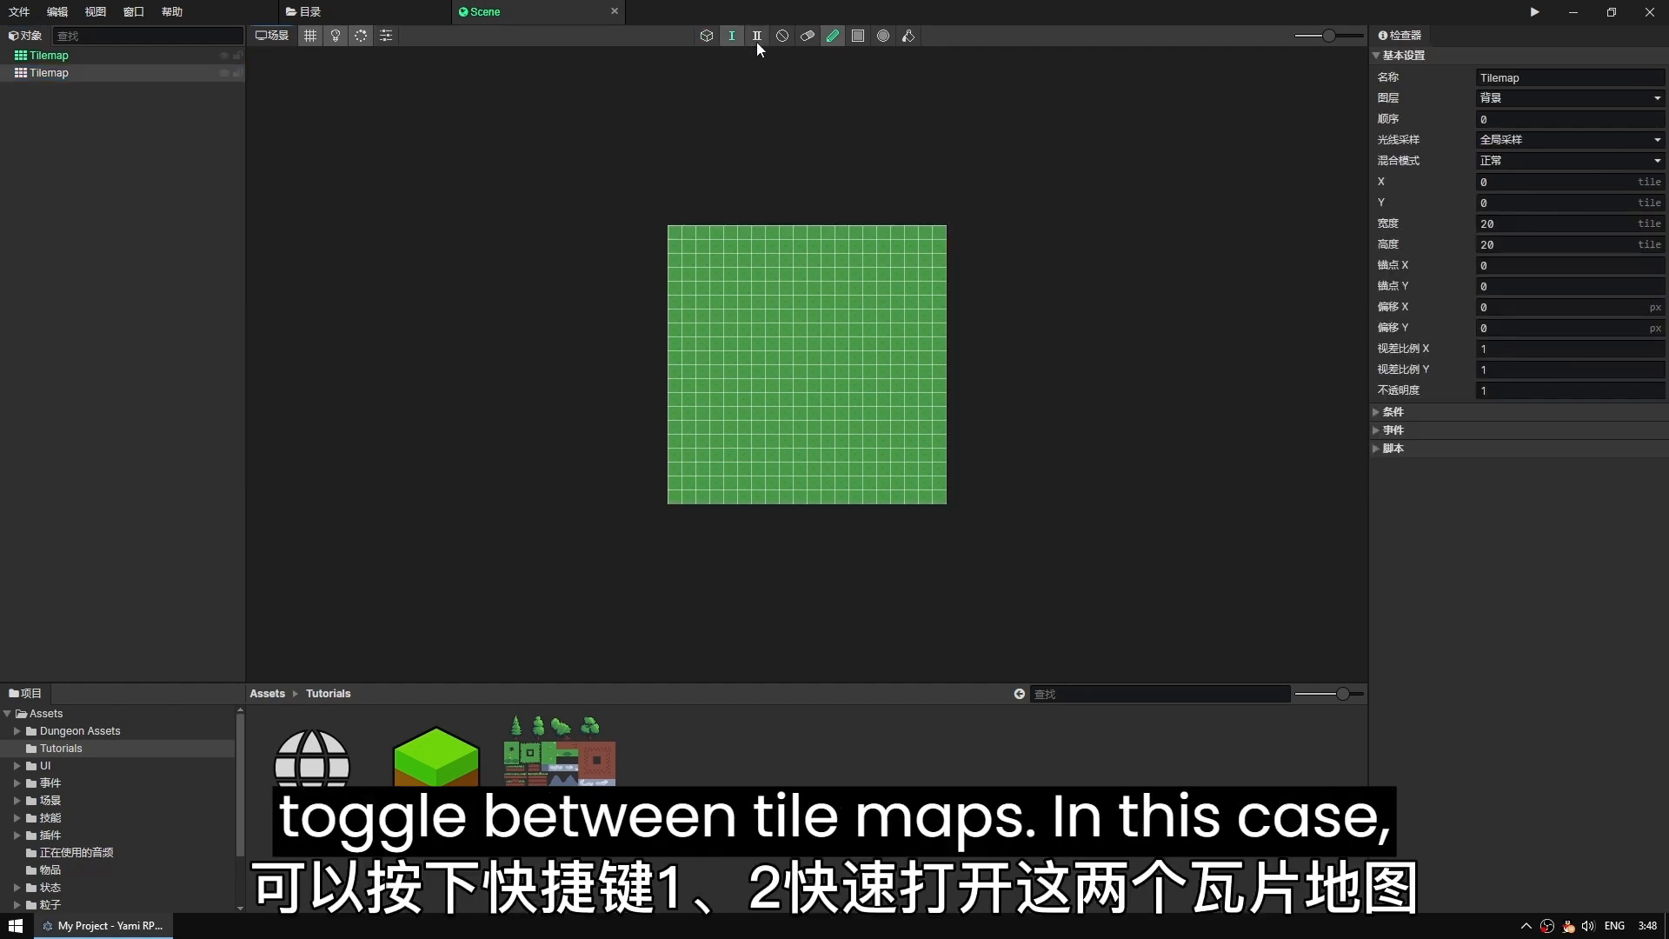
{"action": "left_click", "coordinate": [756, 35]}
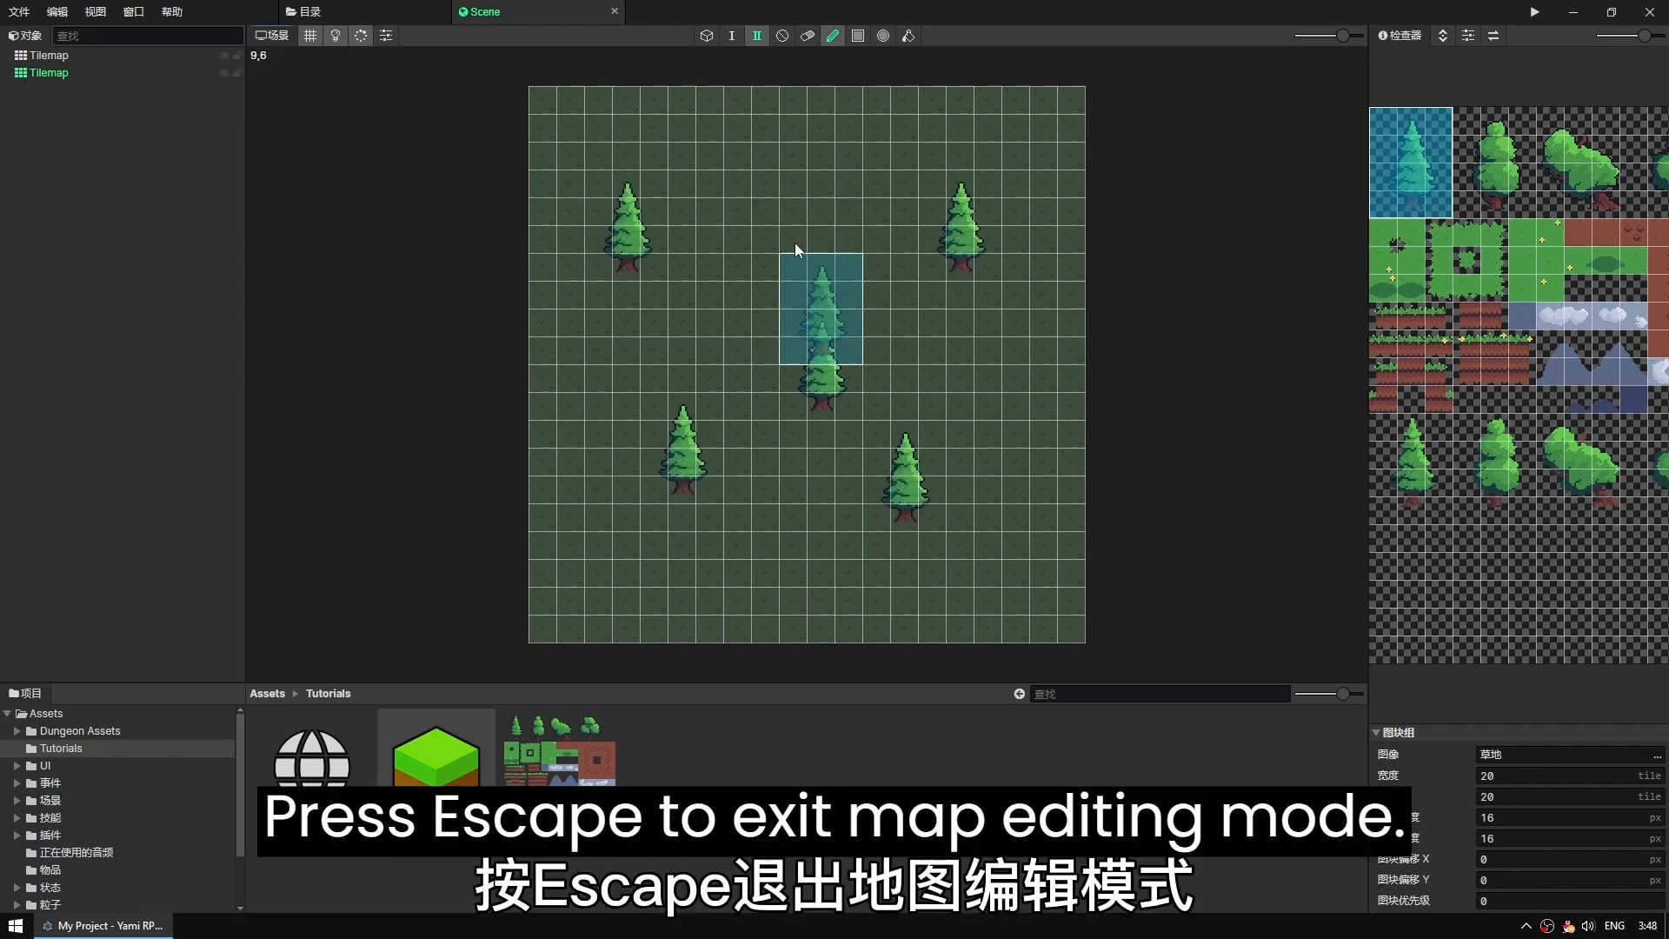
{"action": "key", "text": "escape"}
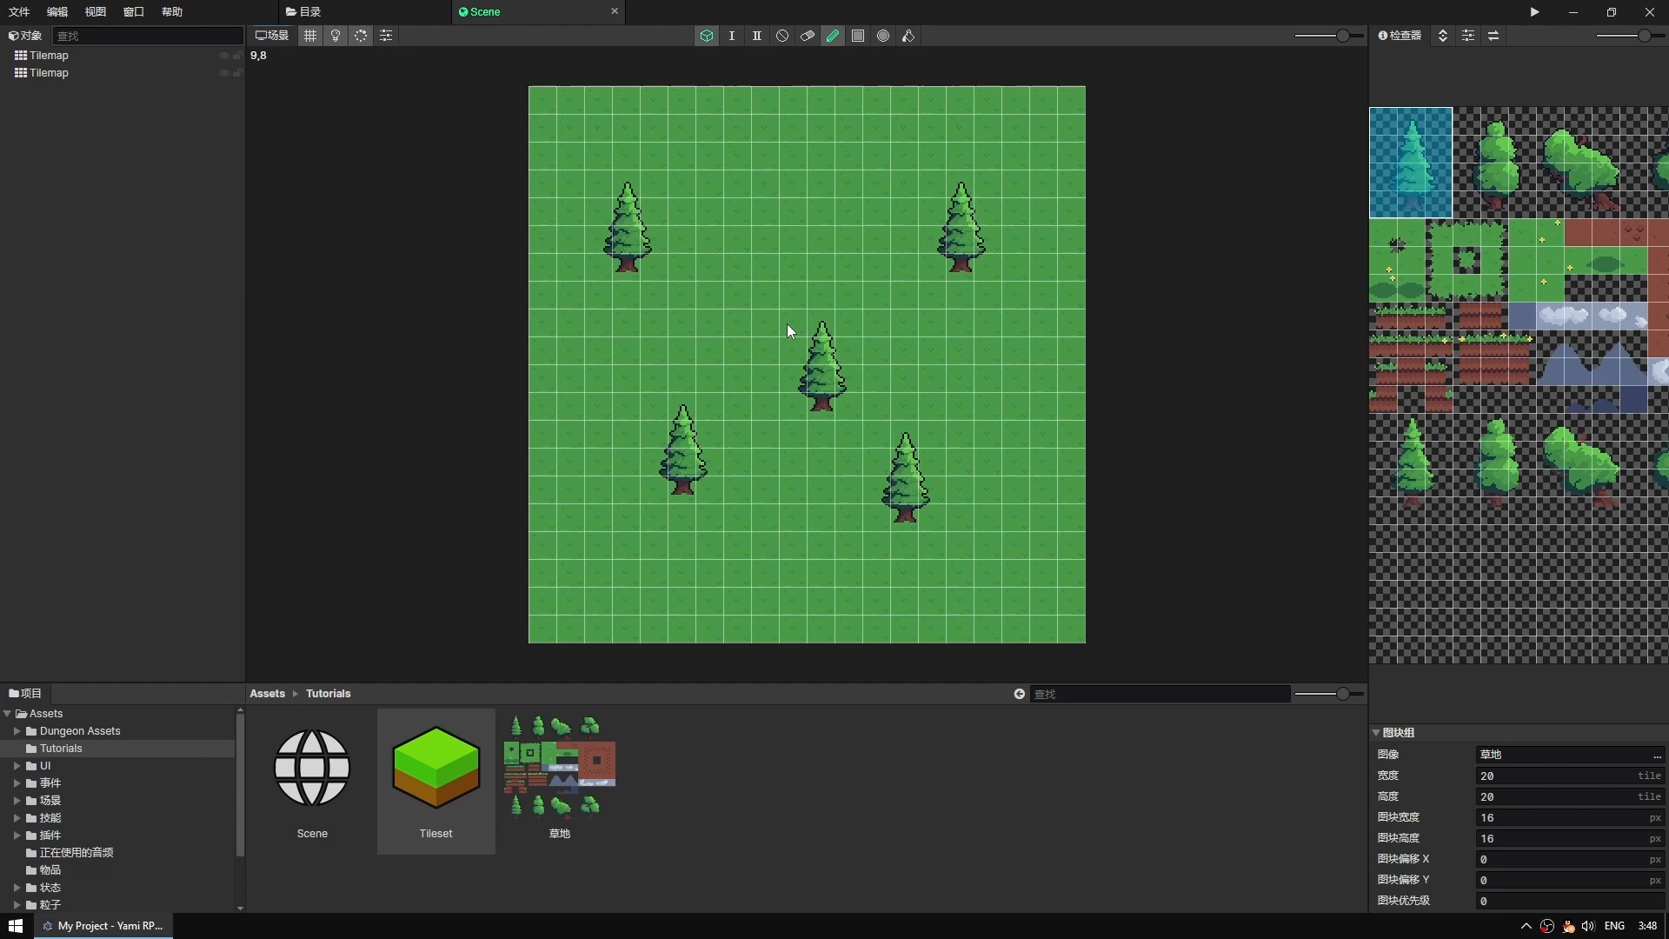
{"action": "left_click", "coordinate": [48, 73]}
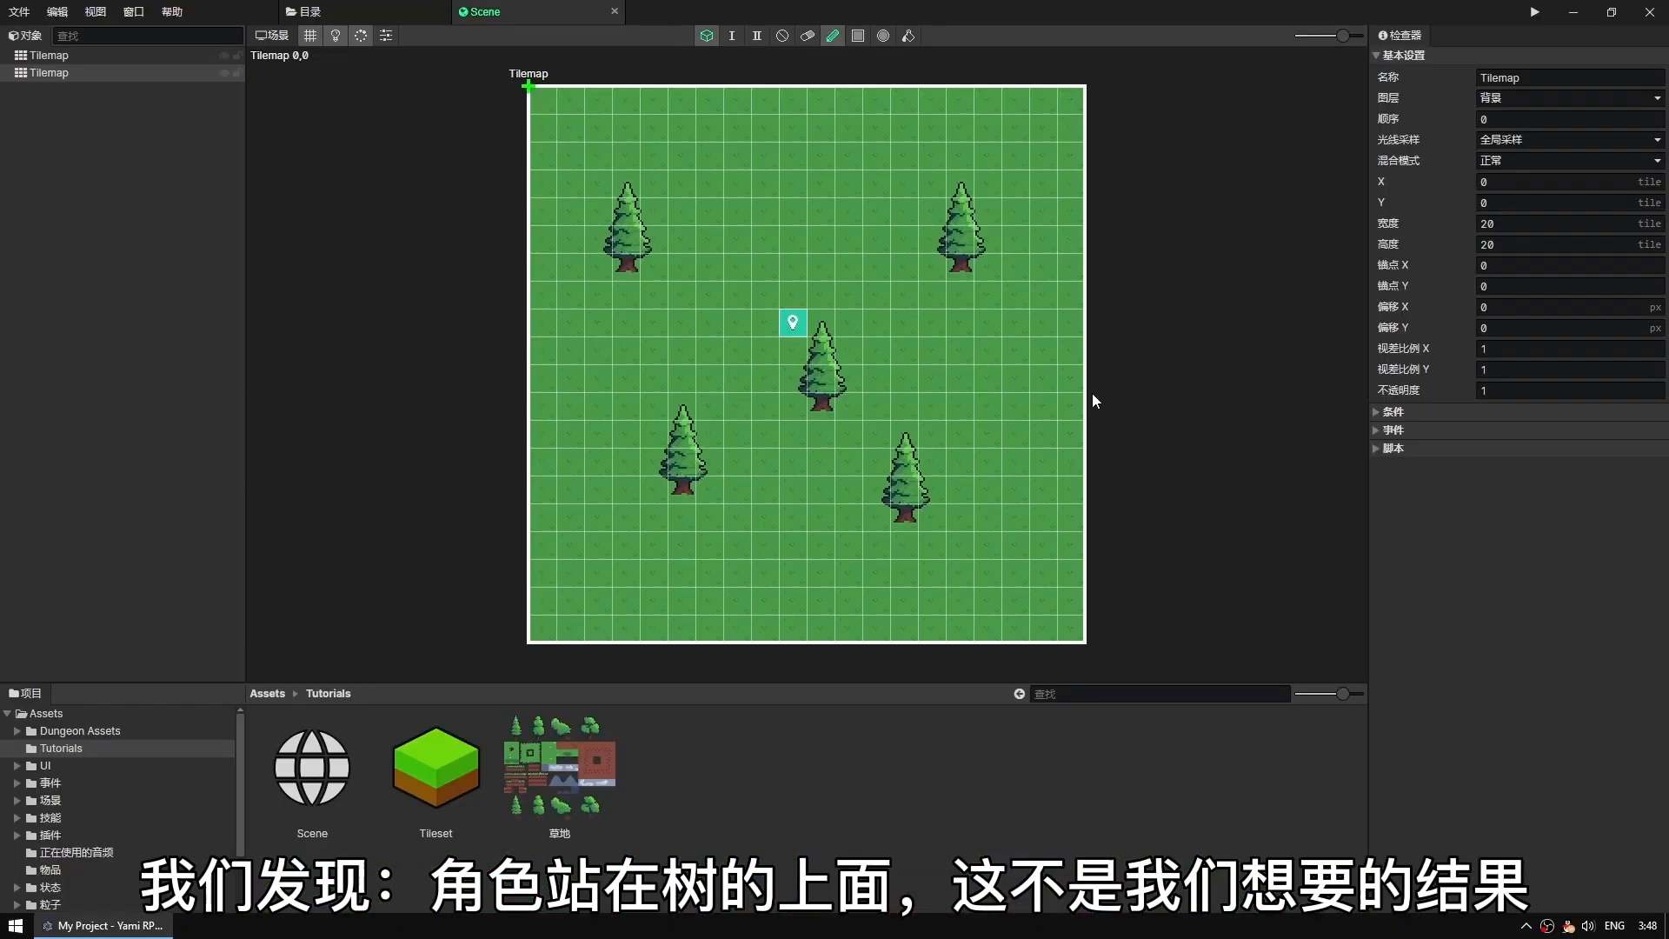
Step: Move the tree tilemap from the 背景 layer to the 对象 layer
{"action": "left_click", "coordinate": [49, 73]}
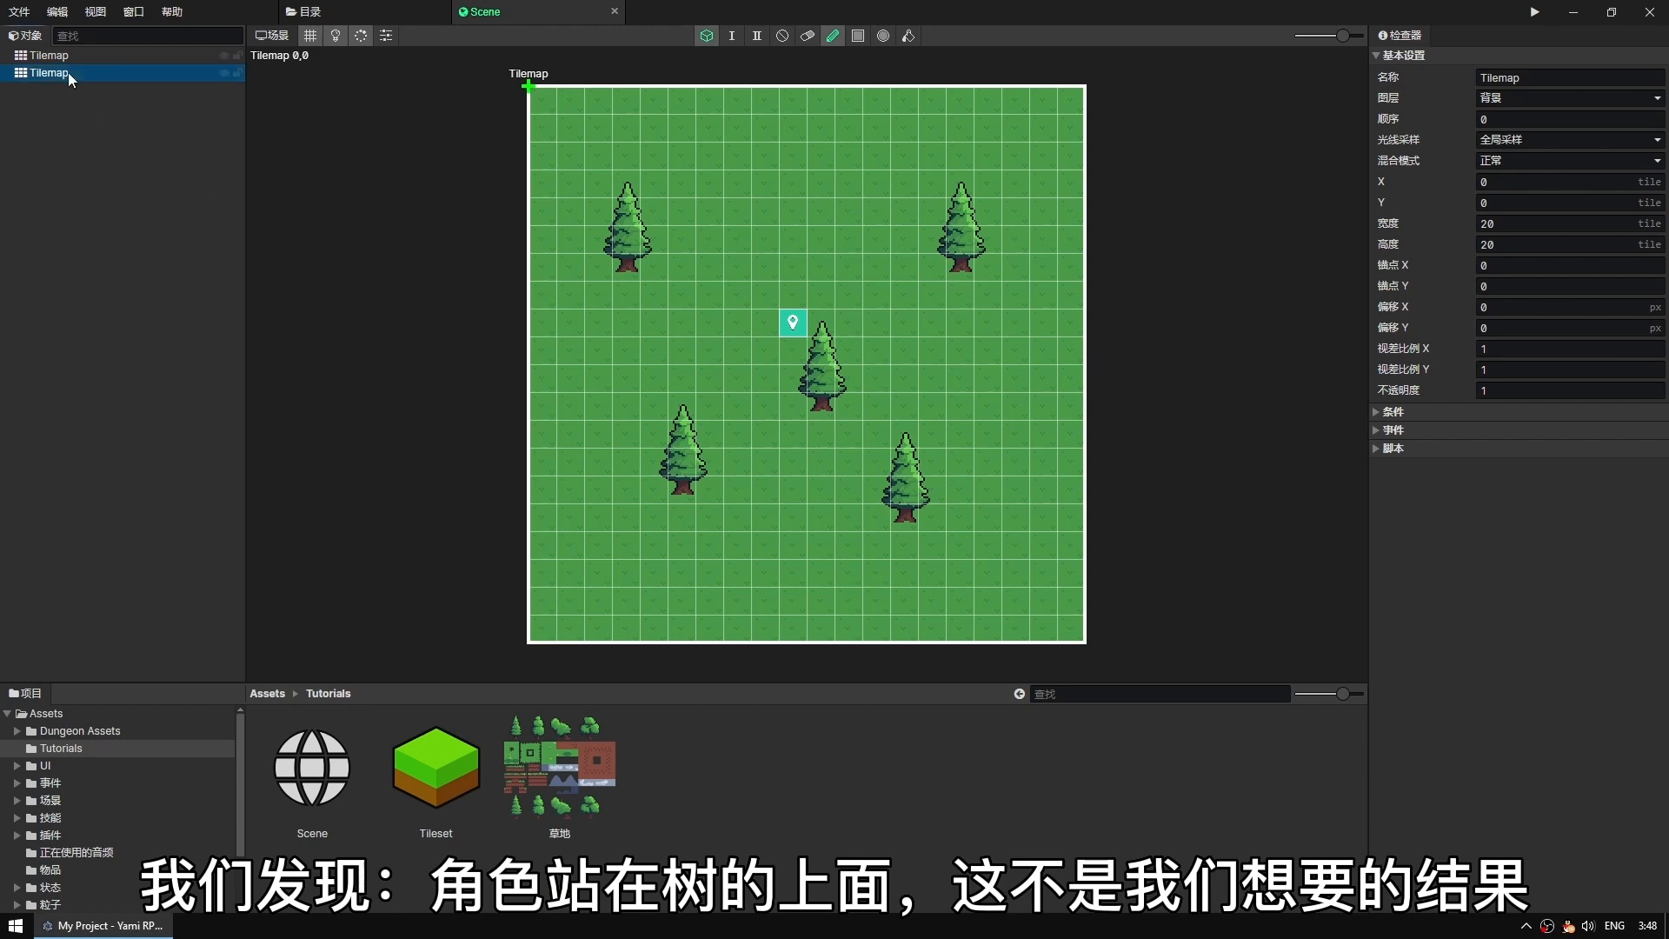
{"action": "left_click", "coordinate": [1564, 97]}
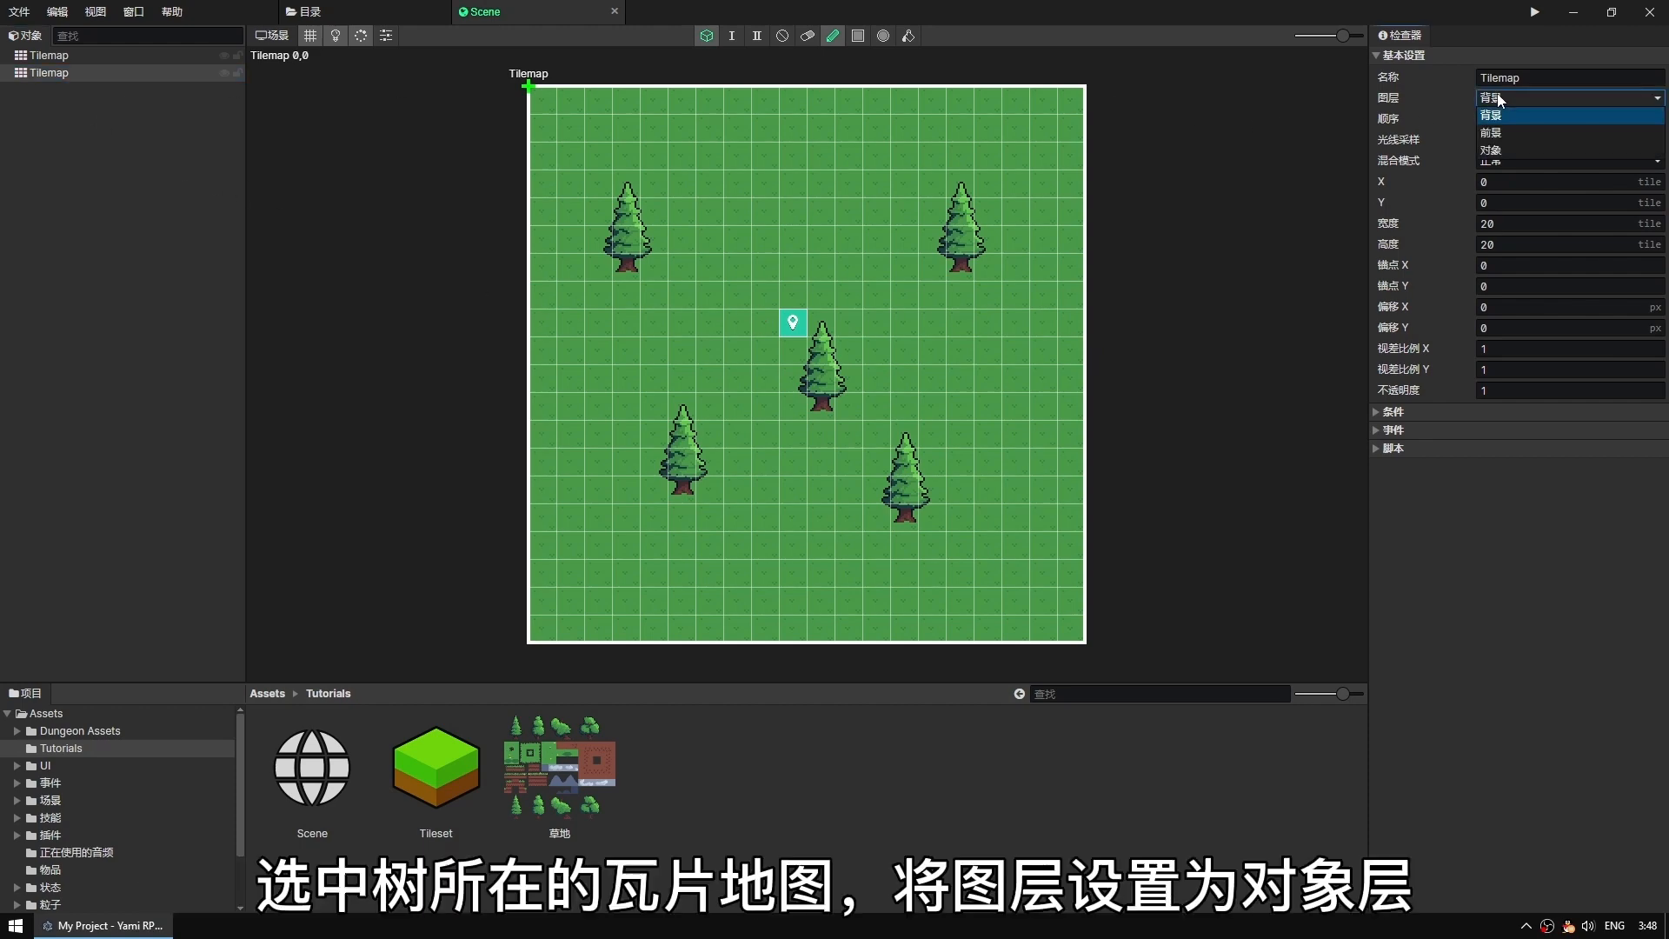
{"action": "left_click", "coordinate": [1490, 149]}
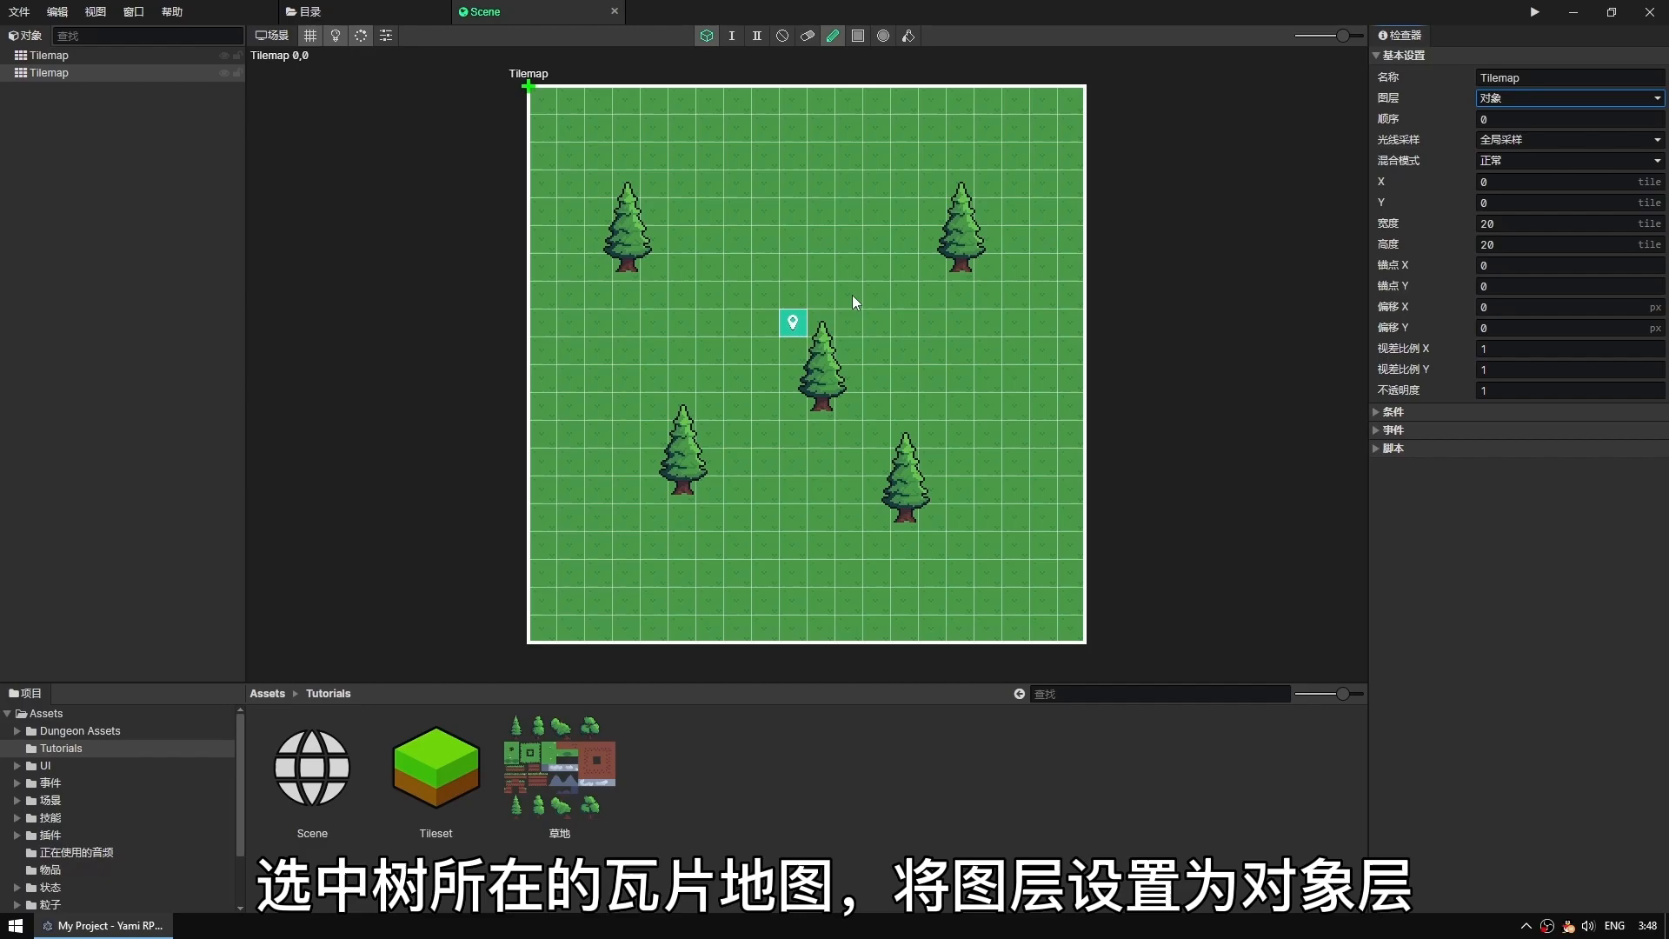
{"action": "left_click", "coordinate": [1535, 12]}
{"action": "type", "text": "树"}
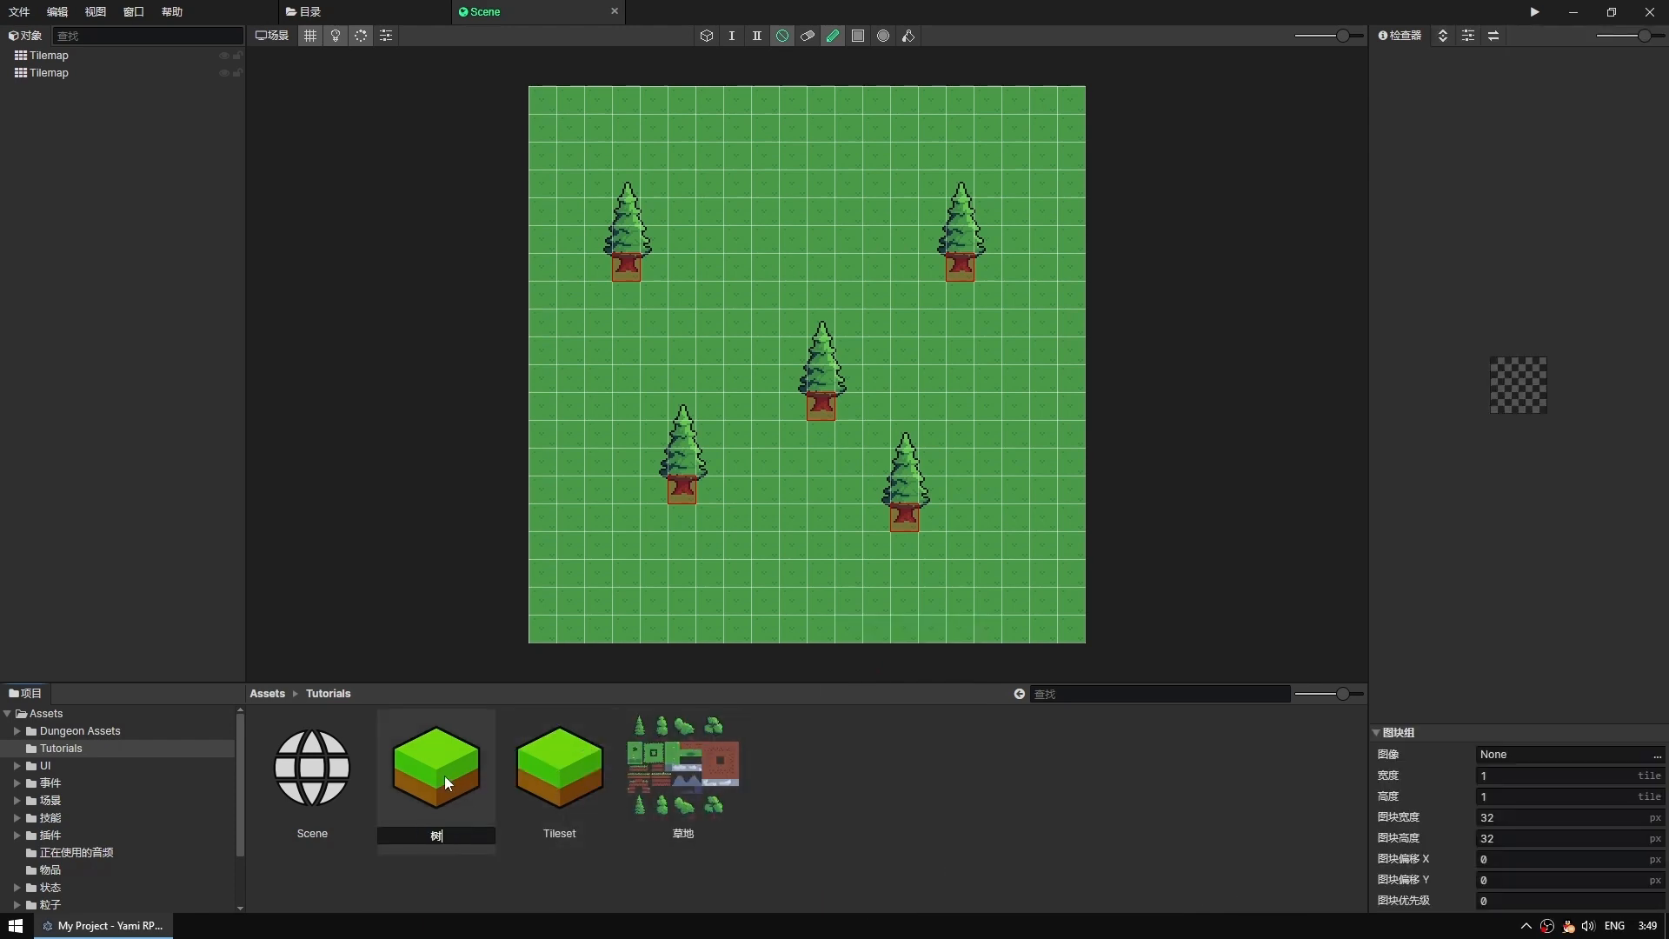
Step: Name the tileset 树, give it the 草地 image, 48×64 tiles in a 10 by 10 grid
{"action": "left_click", "coordinate": [558, 766]}
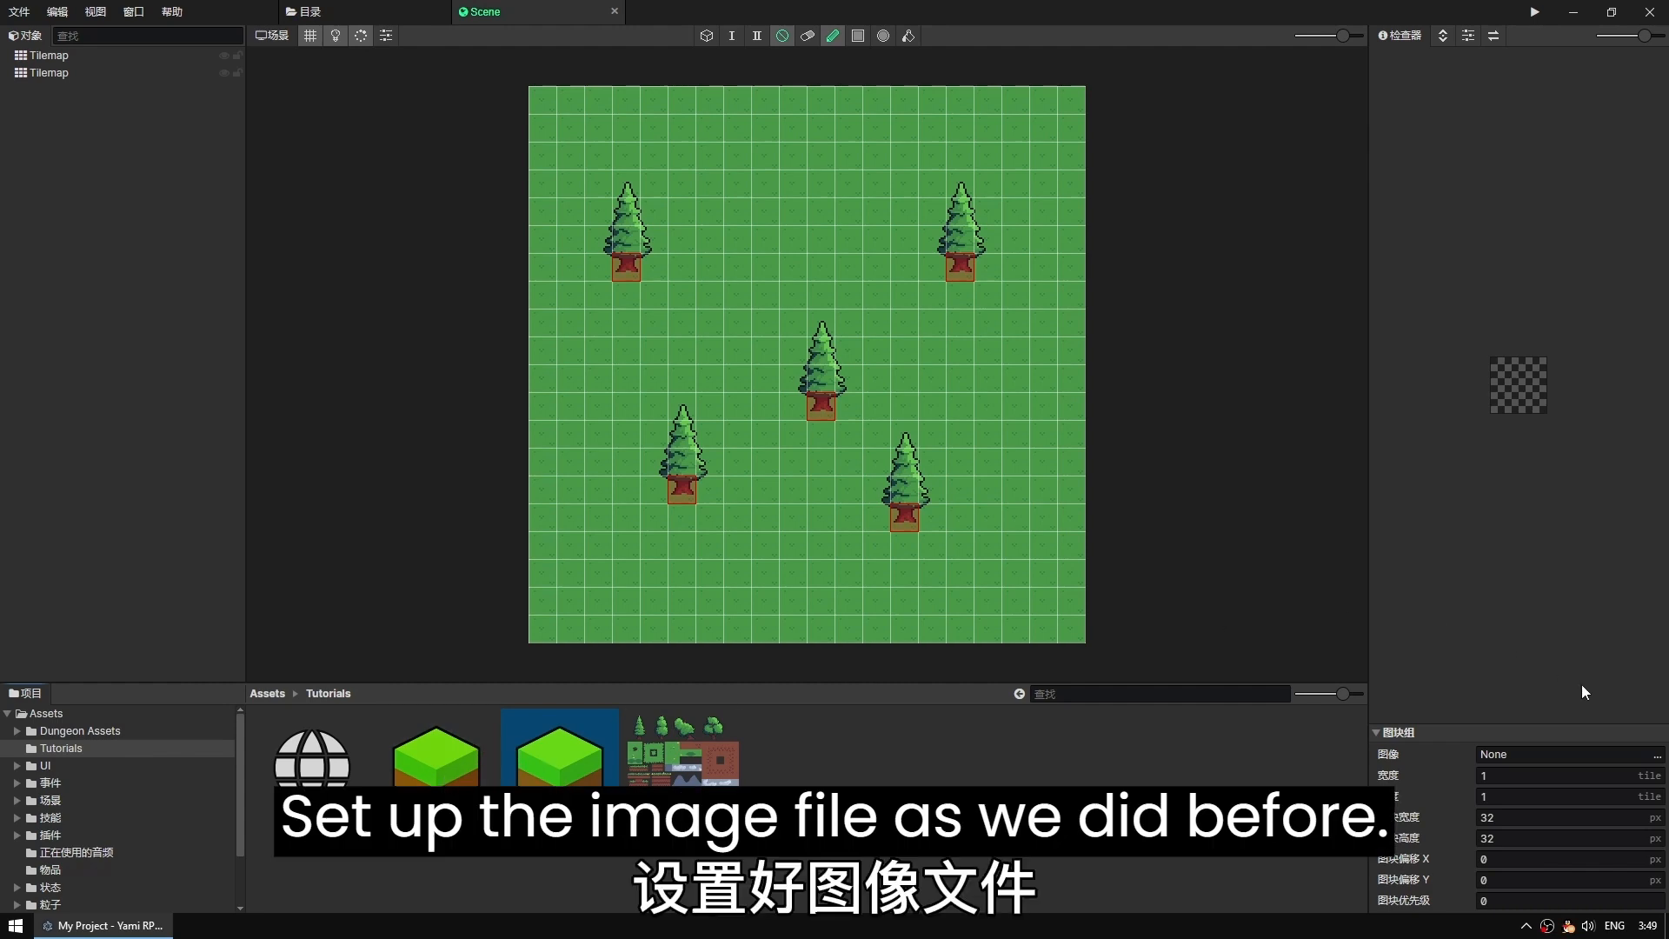
{"action": "left_click", "coordinate": [558, 767]}
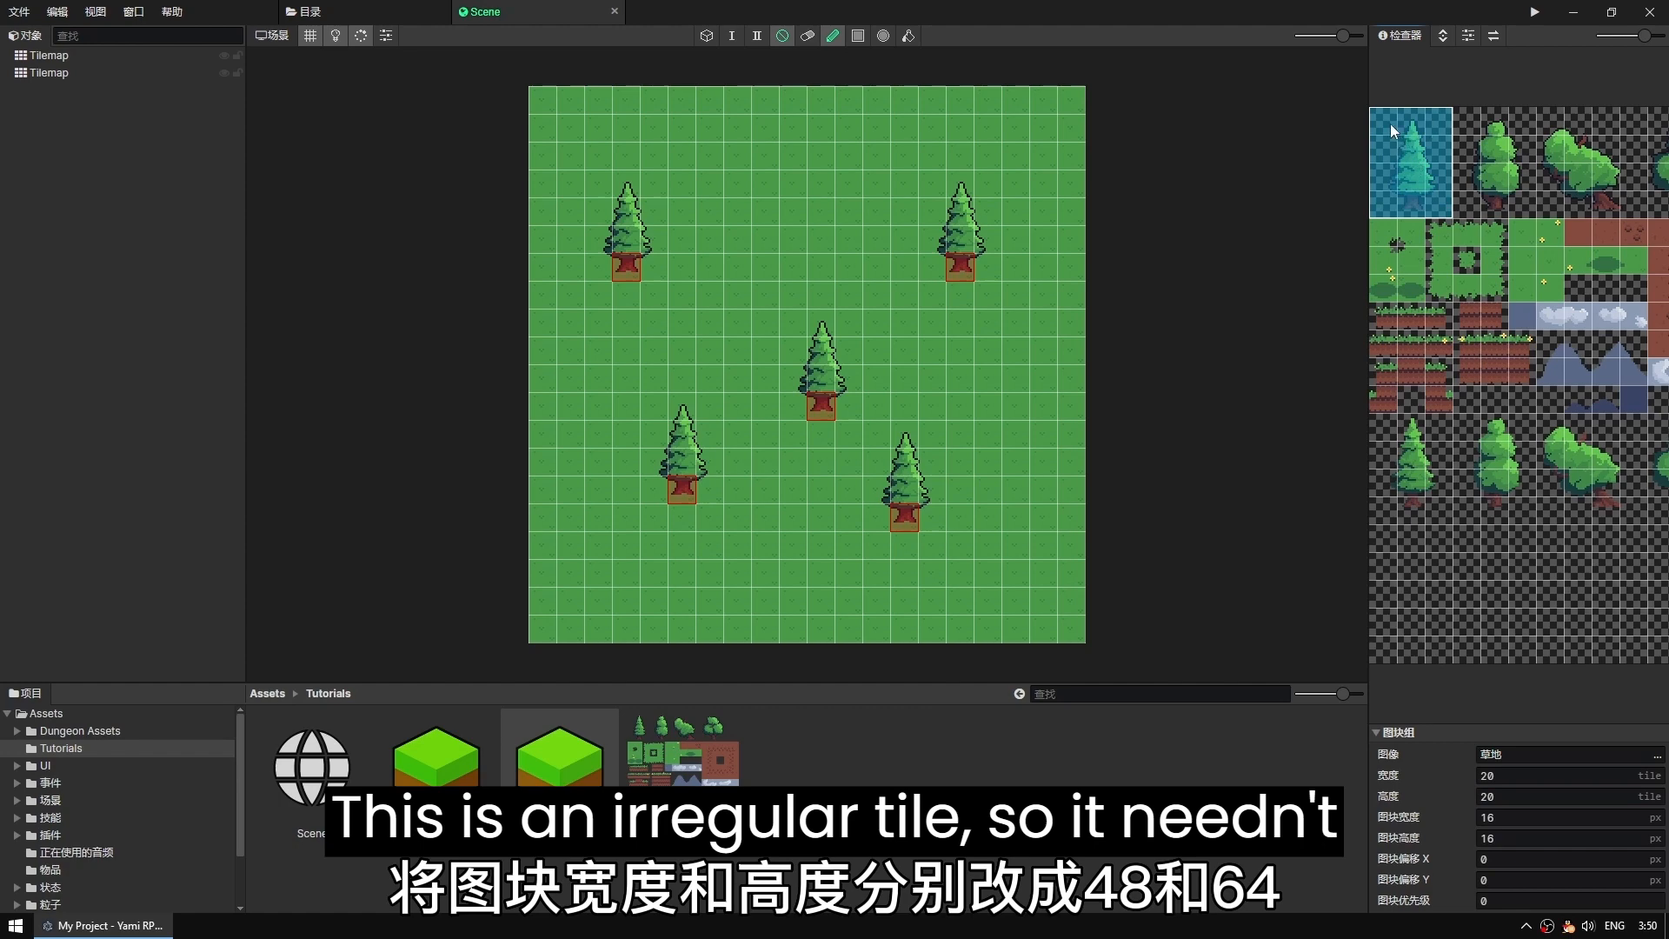
{"action": "left_click", "coordinate": [1564, 817]}
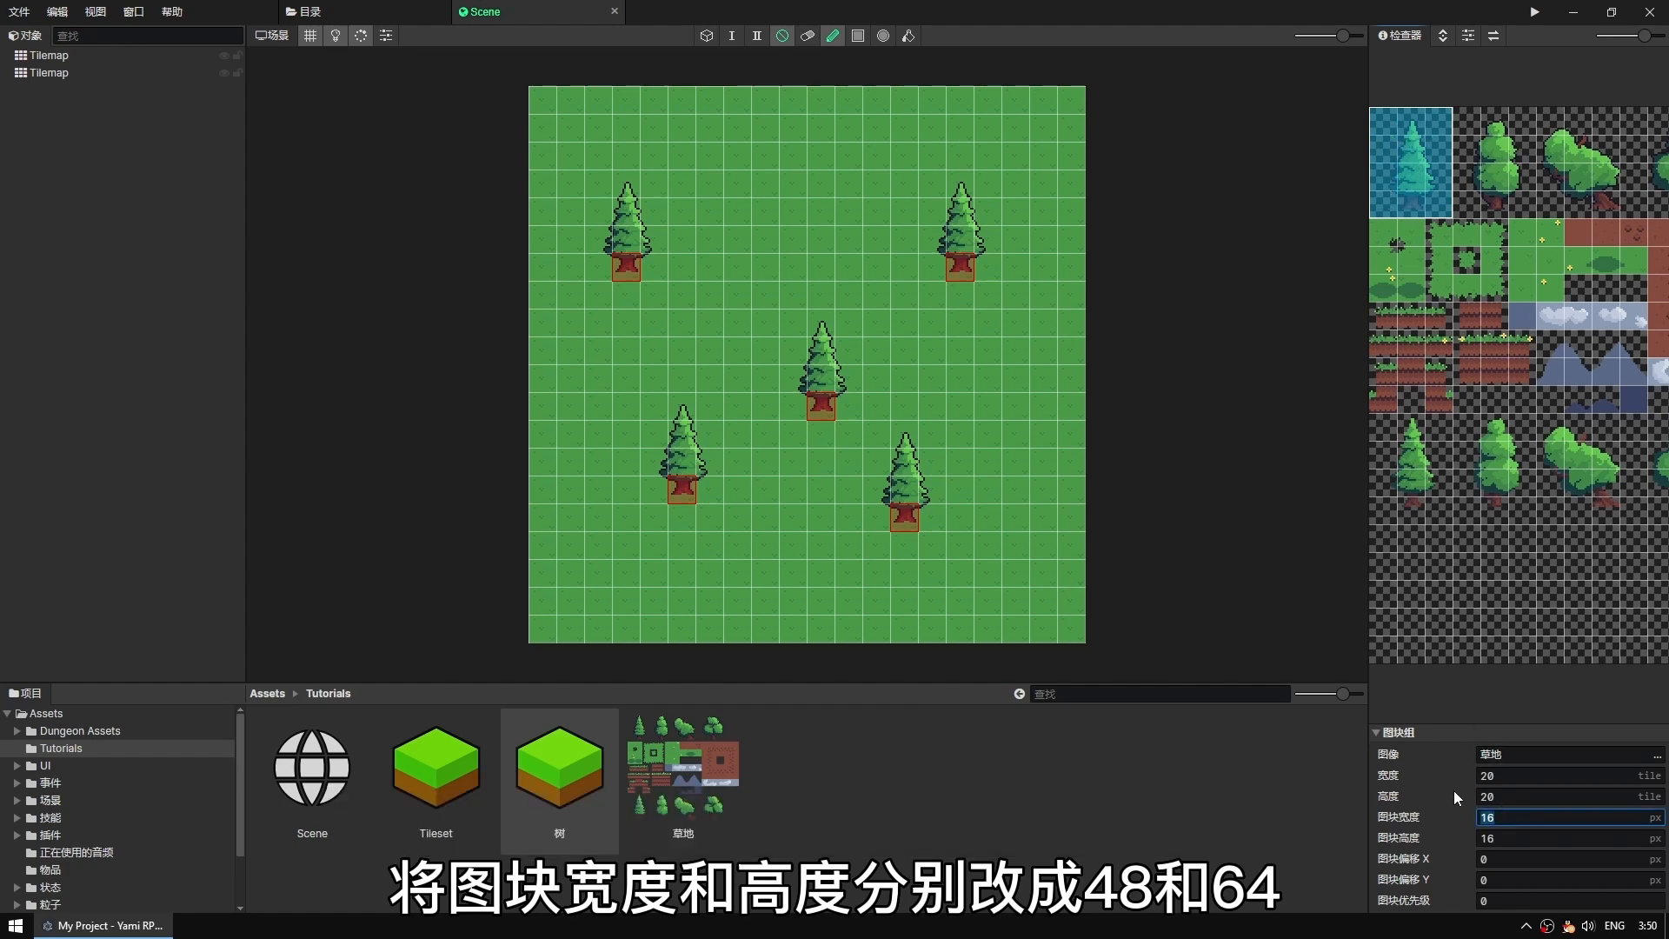
{"action": "type", "text": "64"}
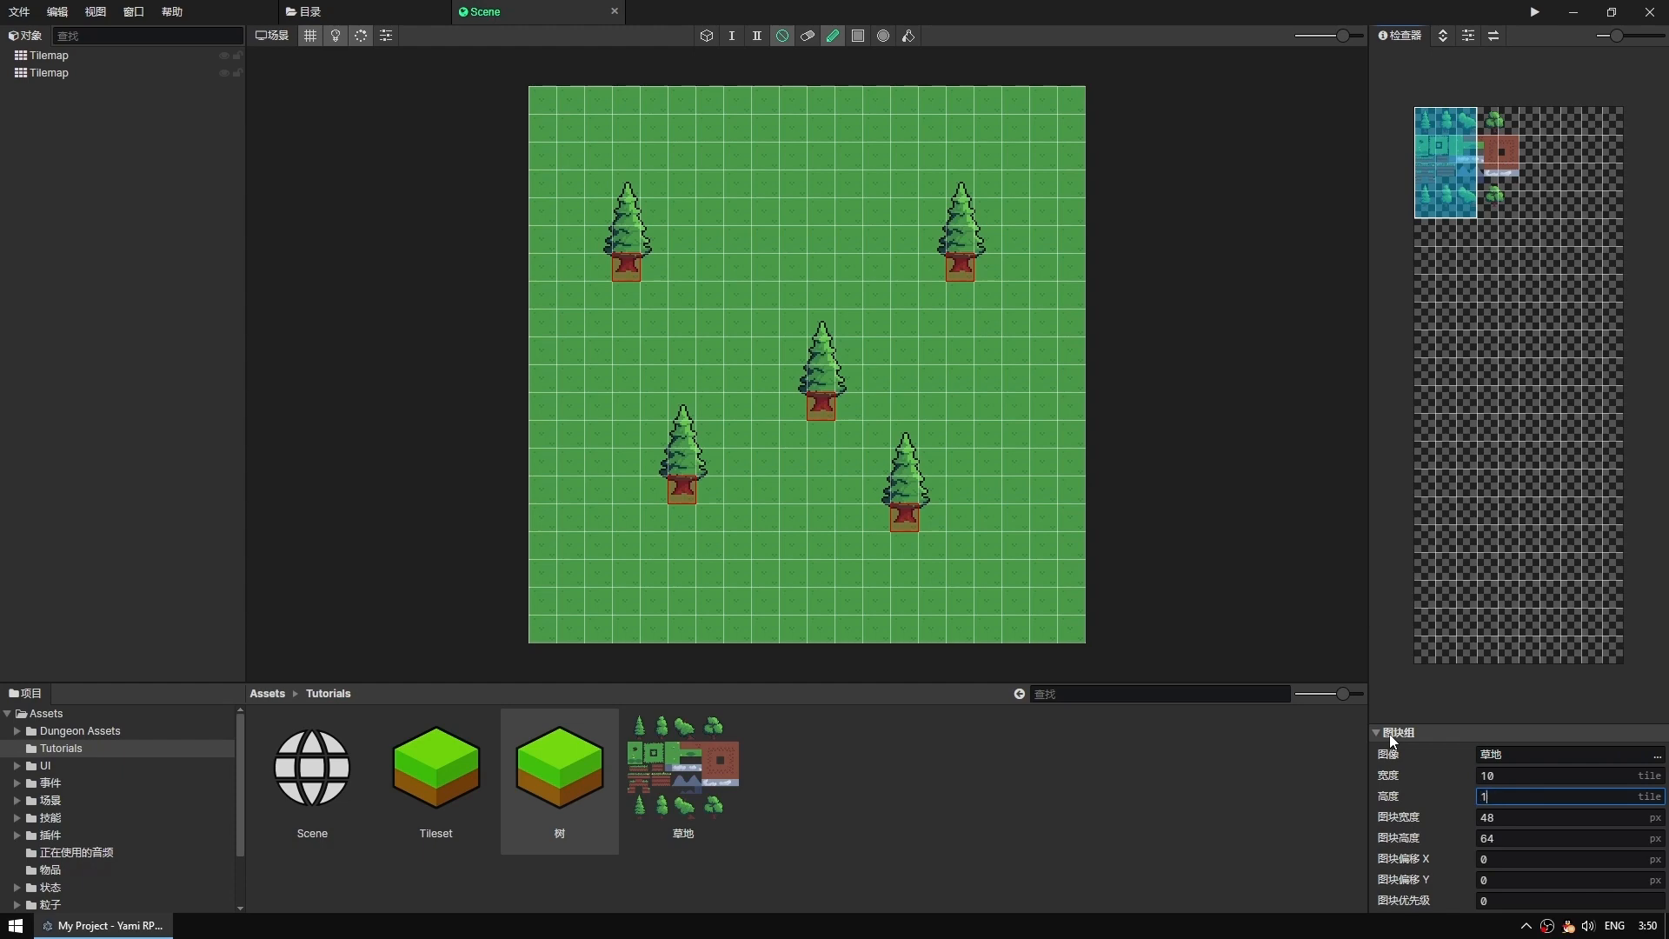
{"action": "type", "text": "10"}
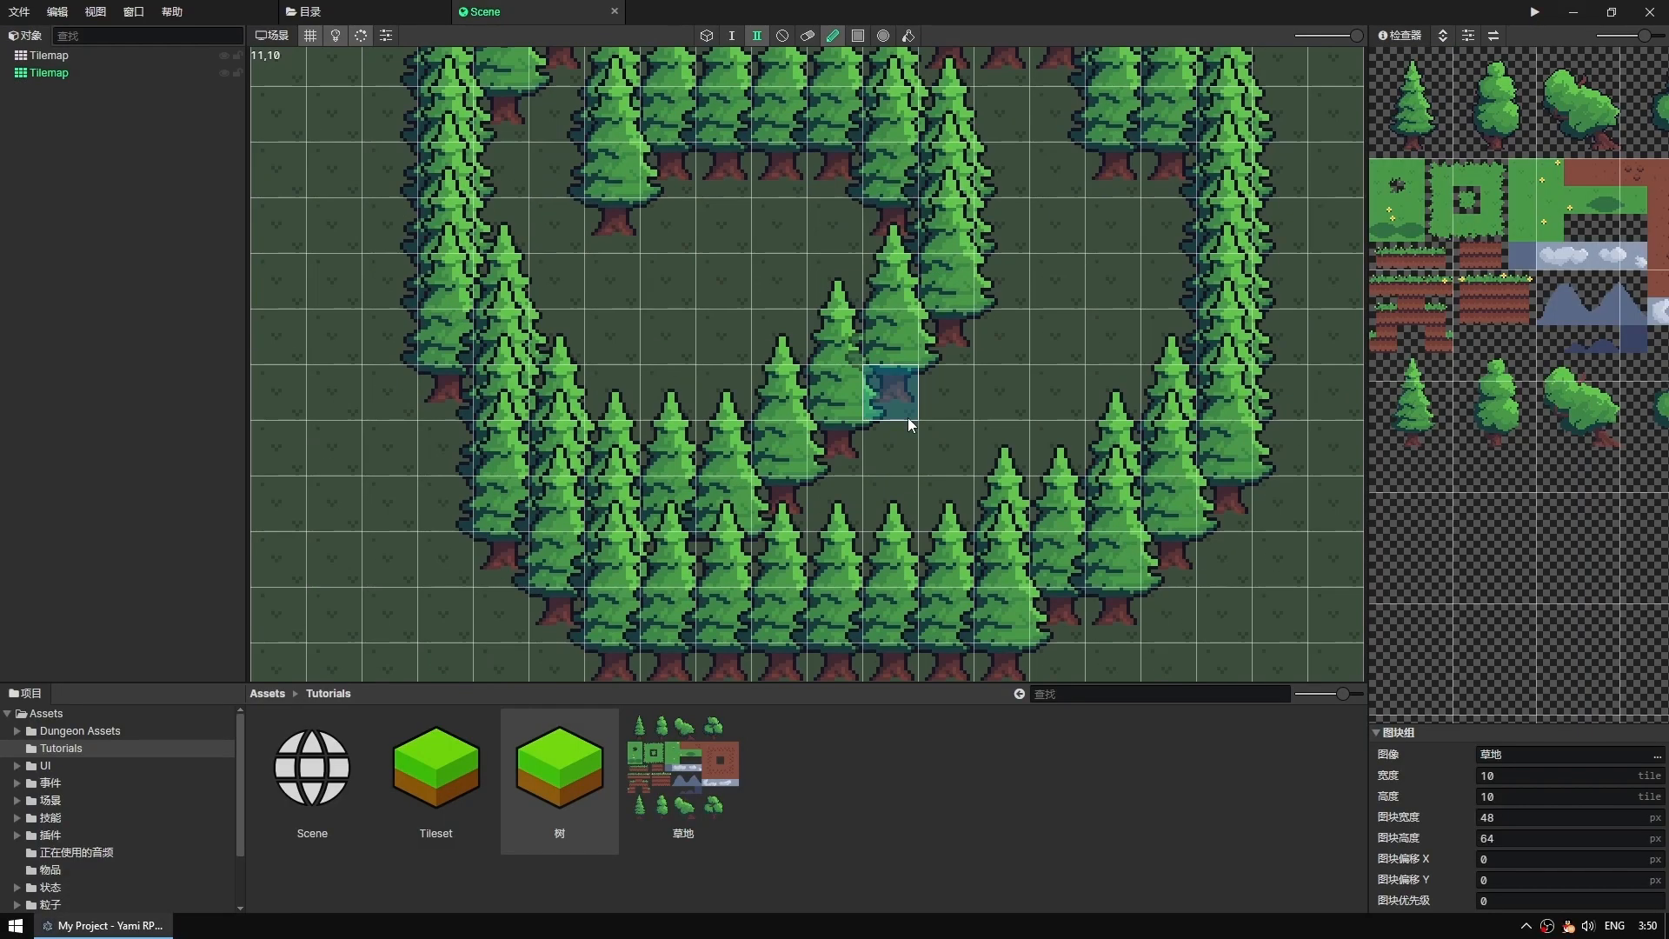
Step: Paint large pine tiles from the 树 tileset into a ring on the second Tilemap
{"action": "left_click_drag", "start_coordinate": [909, 426], "coordinate": [831, 471]}
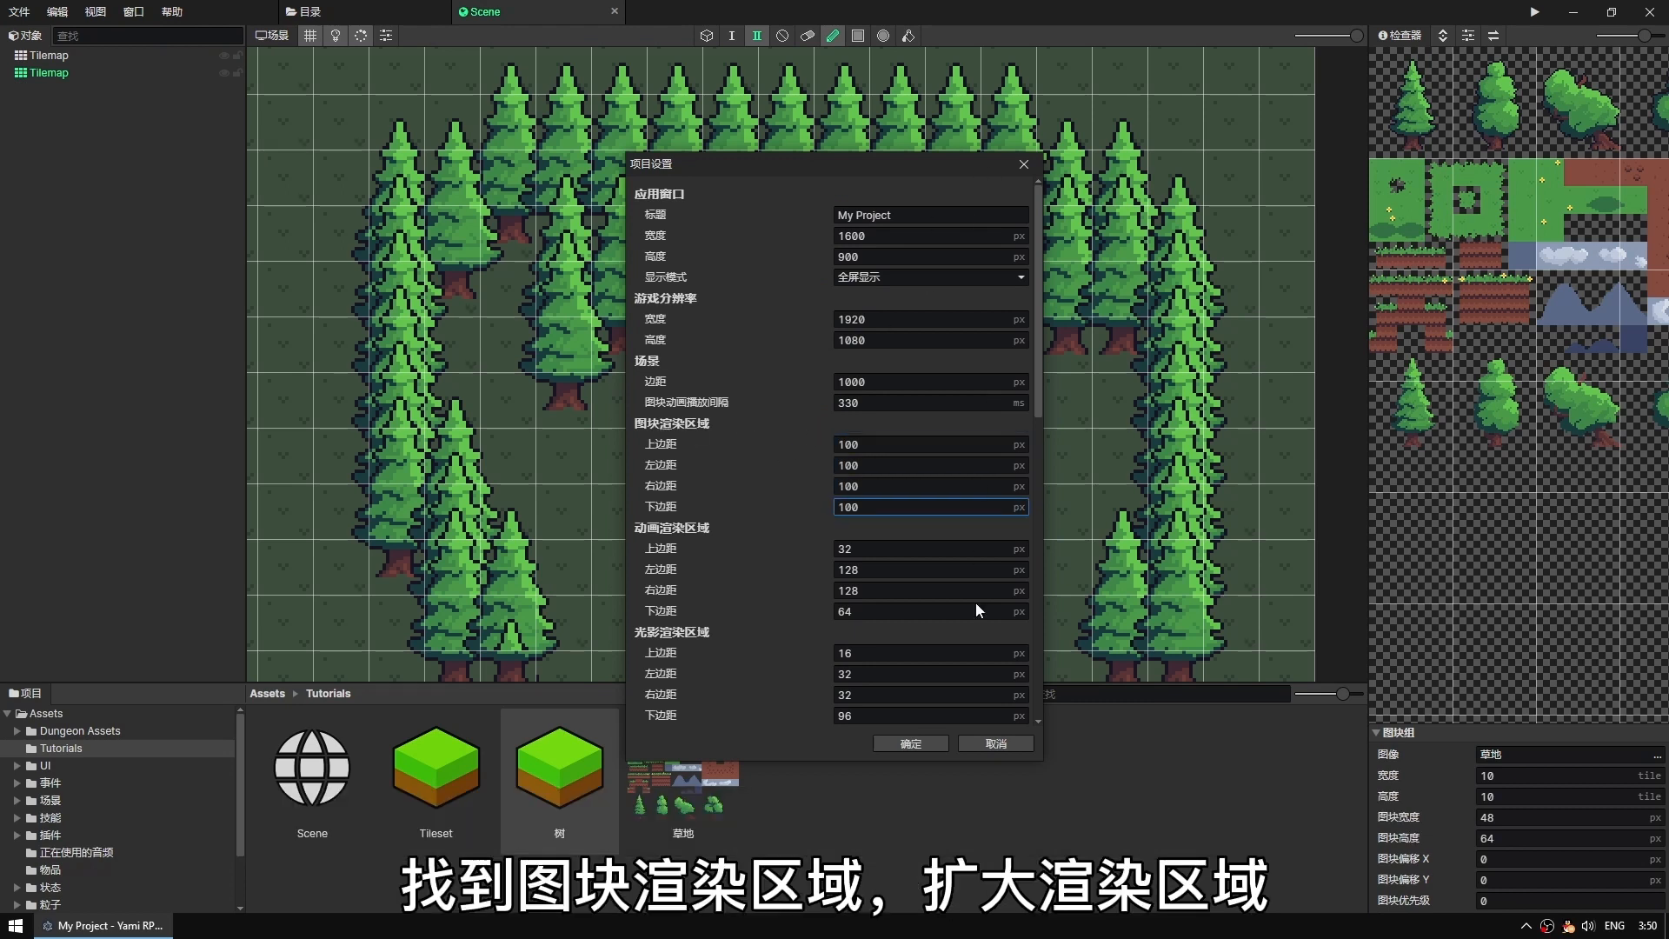
Step: Confirm Project Settings with all four Tile Render Area margins at 100 px
{"action": "left_click", "coordinate": [908, 742]}
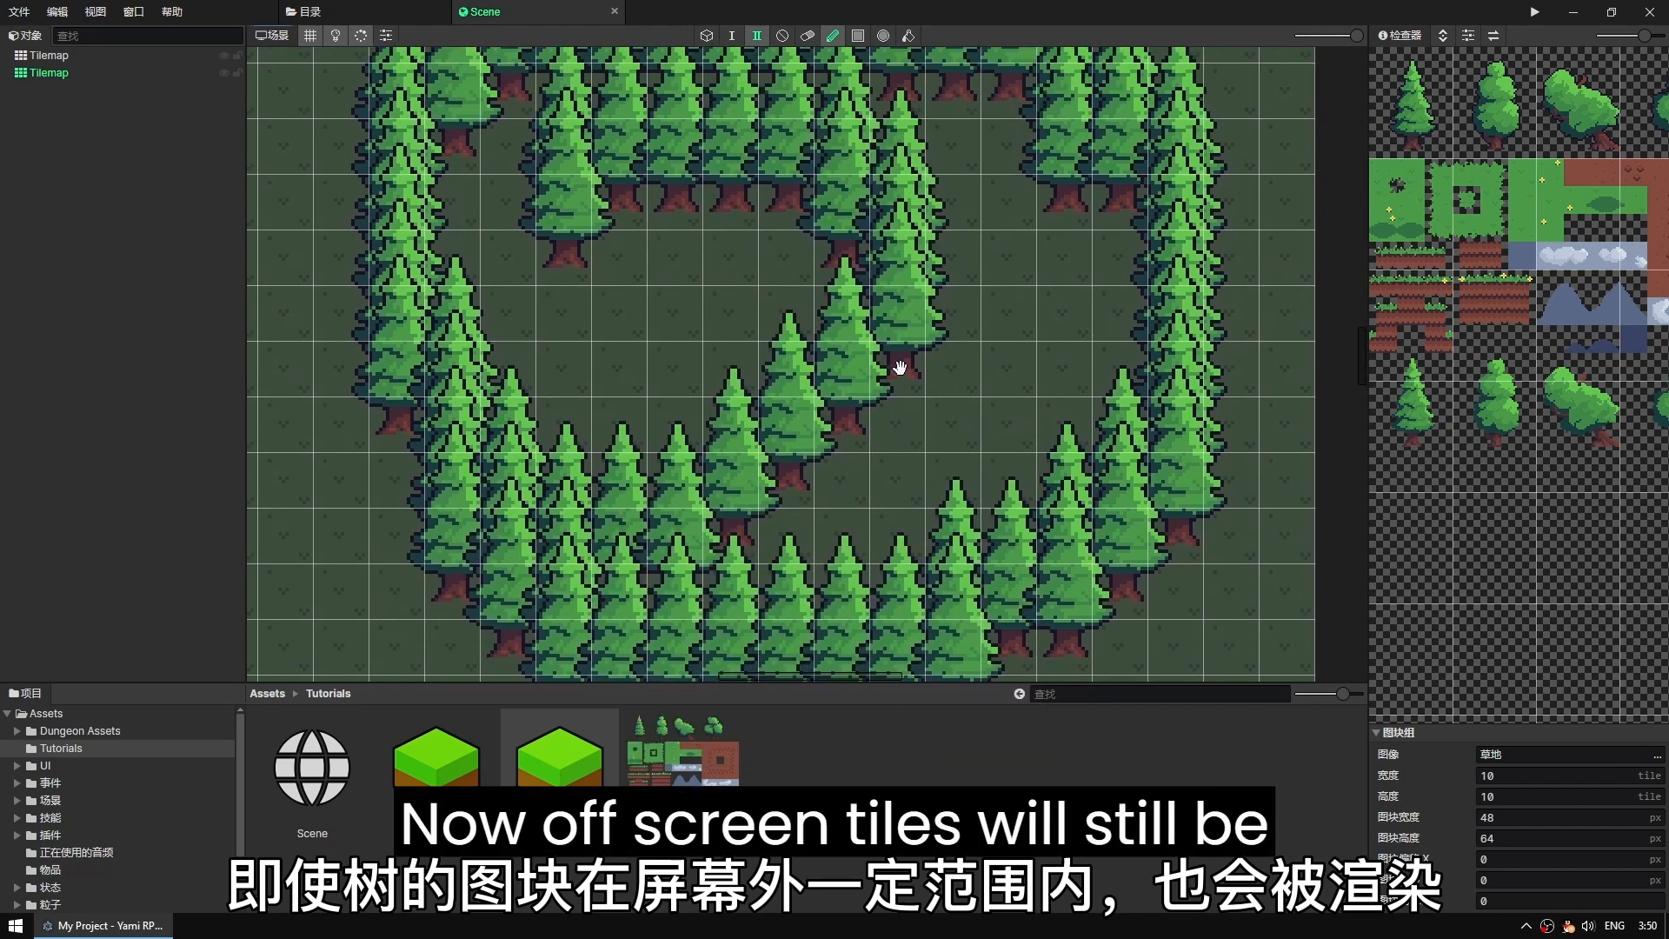
{"action": "left_click", "coordinate": [1530, 12]}
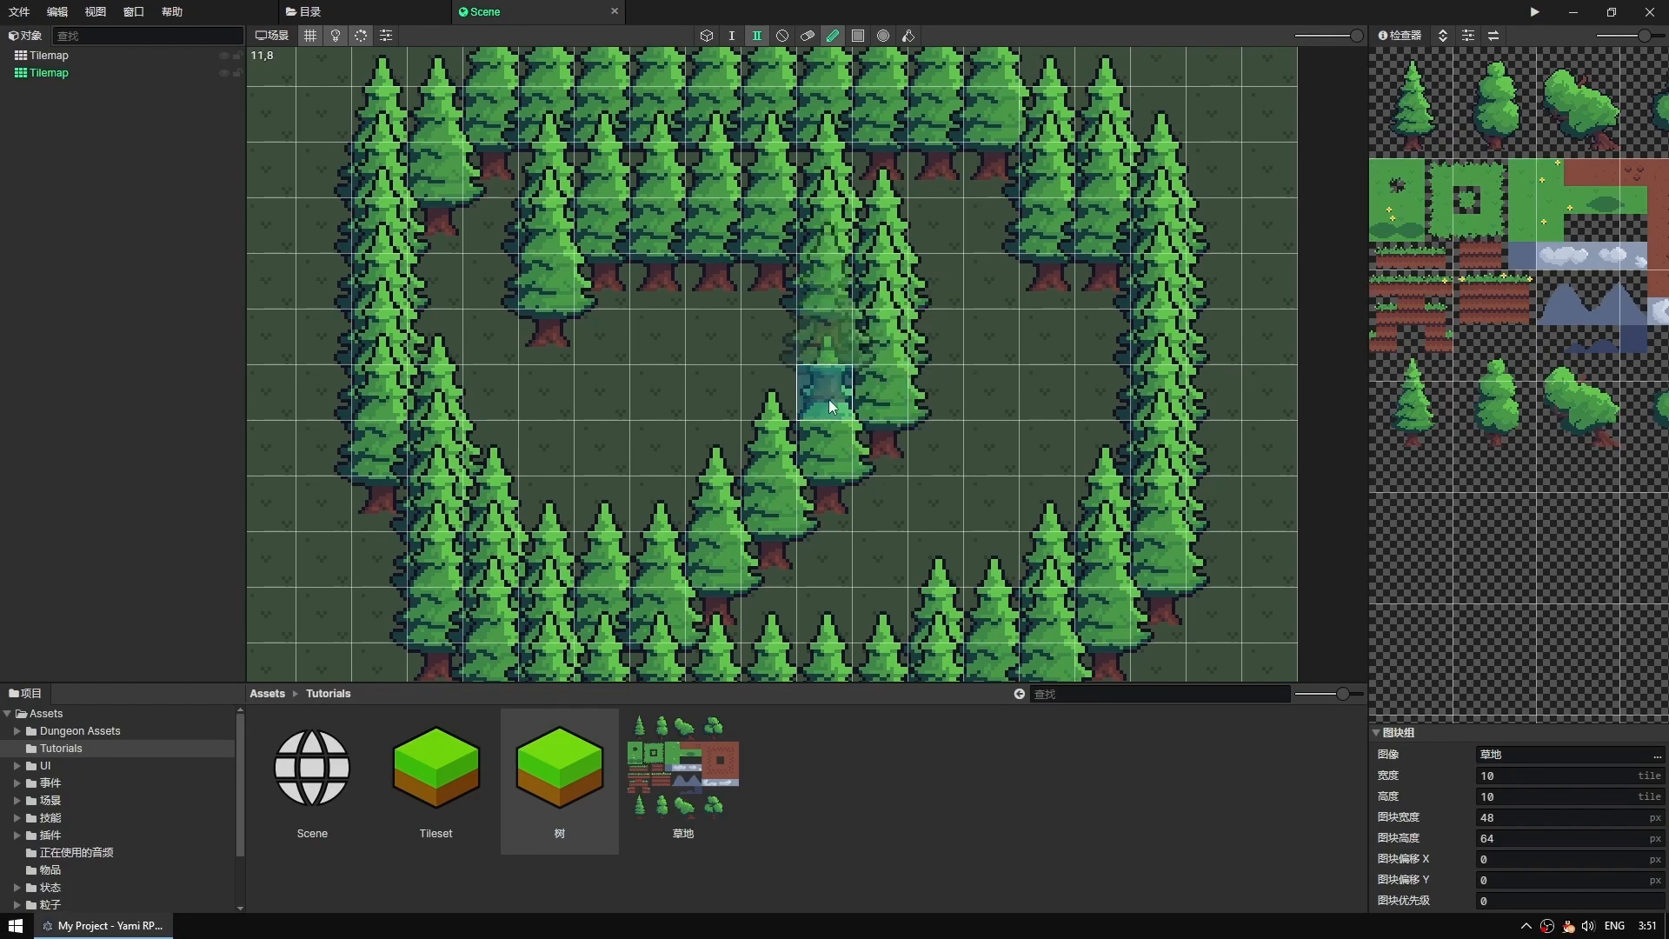
Step: Paint impassable terrain under the pine-tree trunks and launch the scene in the game preview
{"action": "scroll", "scroll_direction": "down", "scroll_amount": 3}
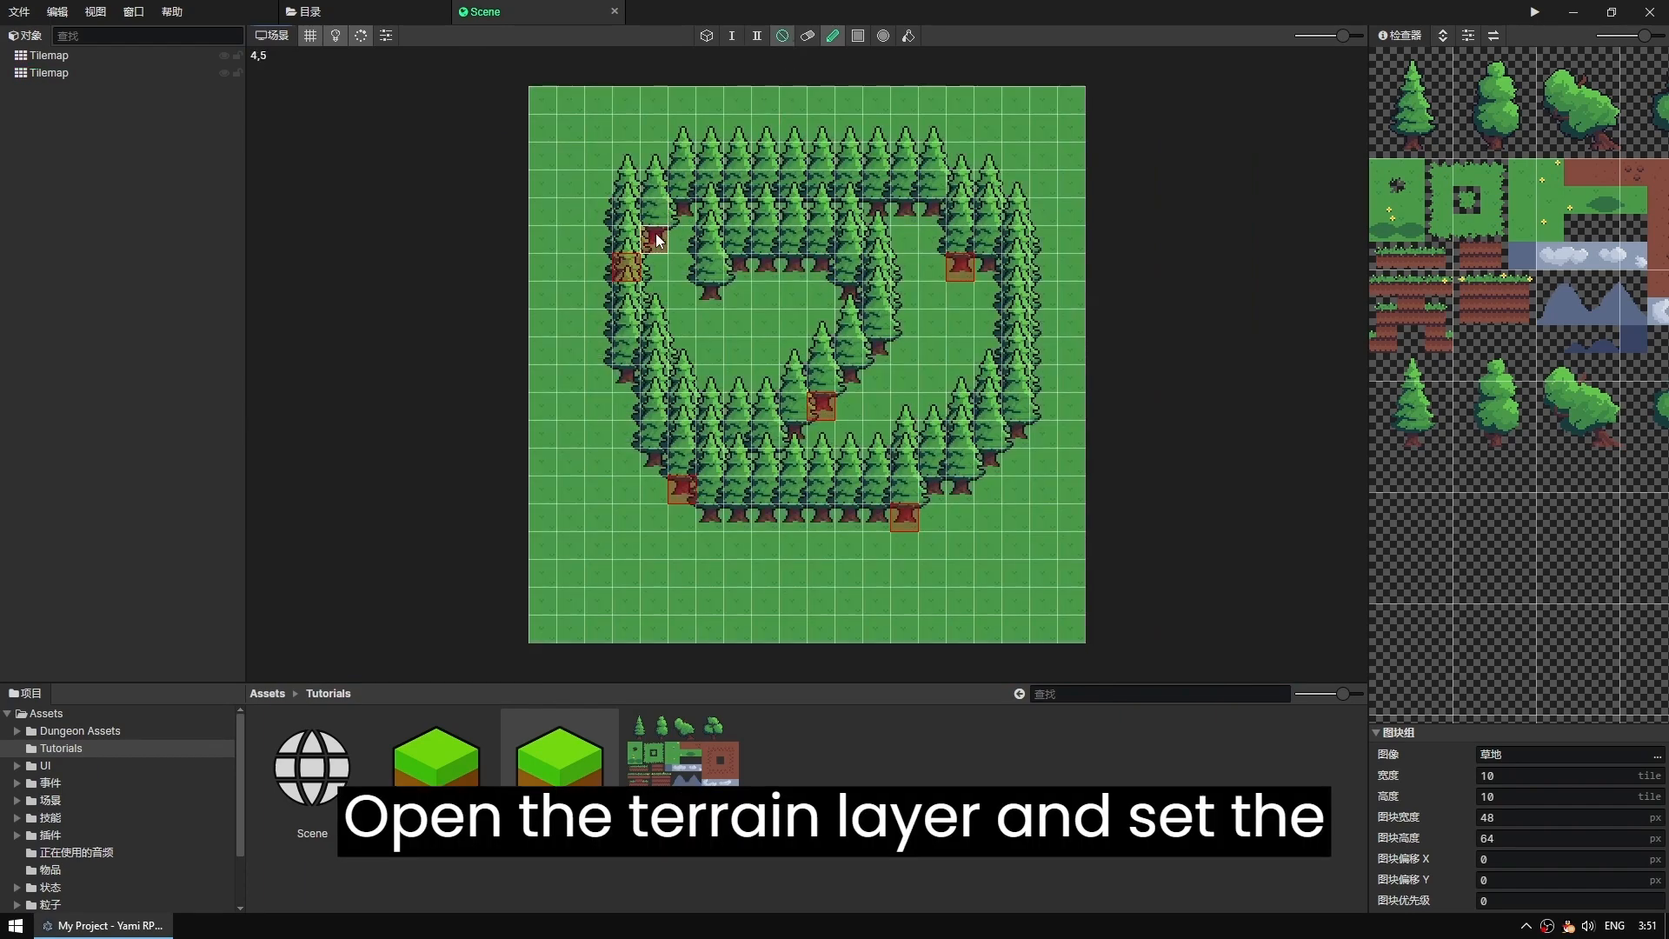
{"action": "left_click_drag", "start_coordinate": [661, 207], "coordinate": [921, 207]}
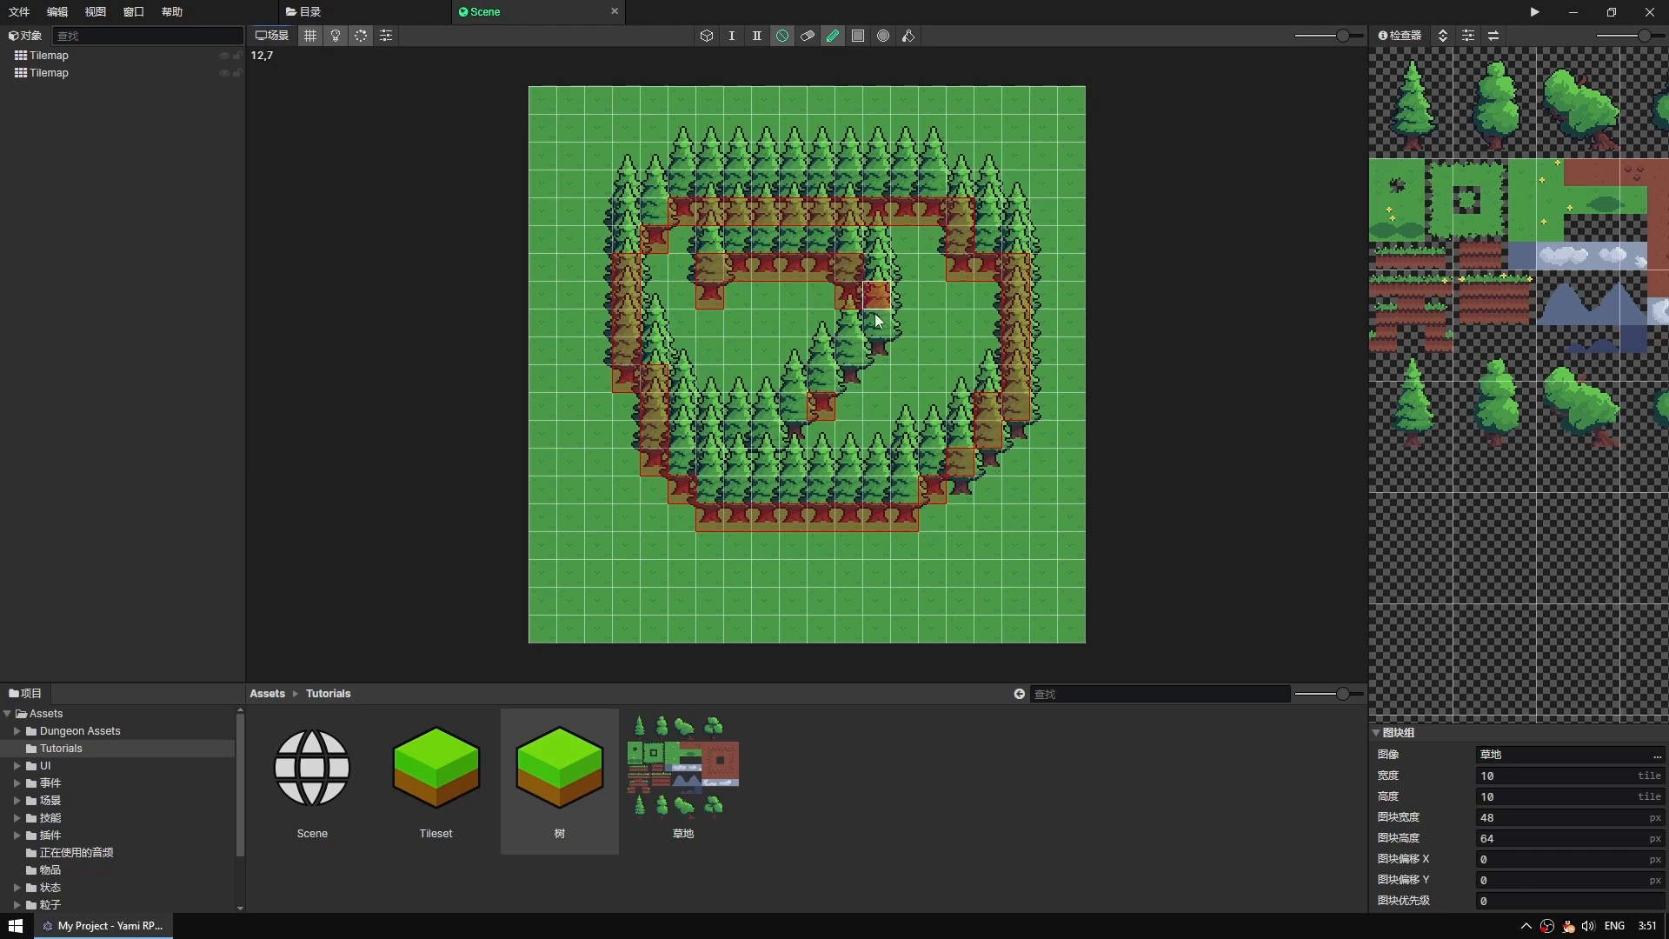
{"action": "left_click_drag", "start_coordinate": [872, 297], "coordinate": [792, 441]}
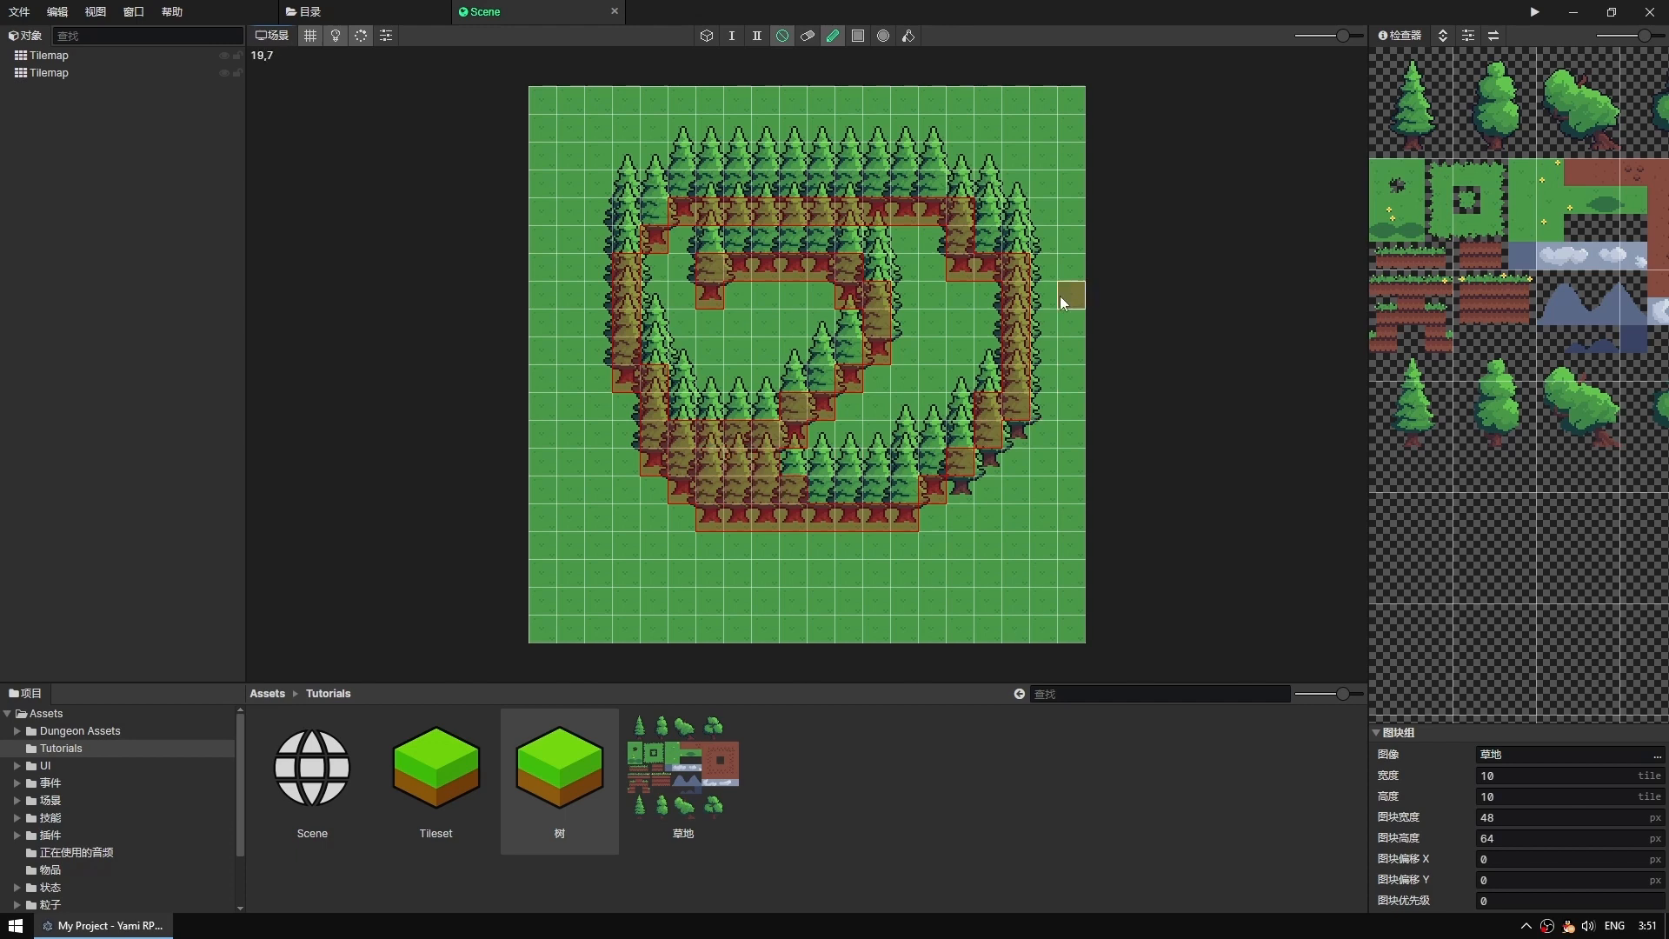
{"action": "left_click", "coordinate": [1530, 12]}
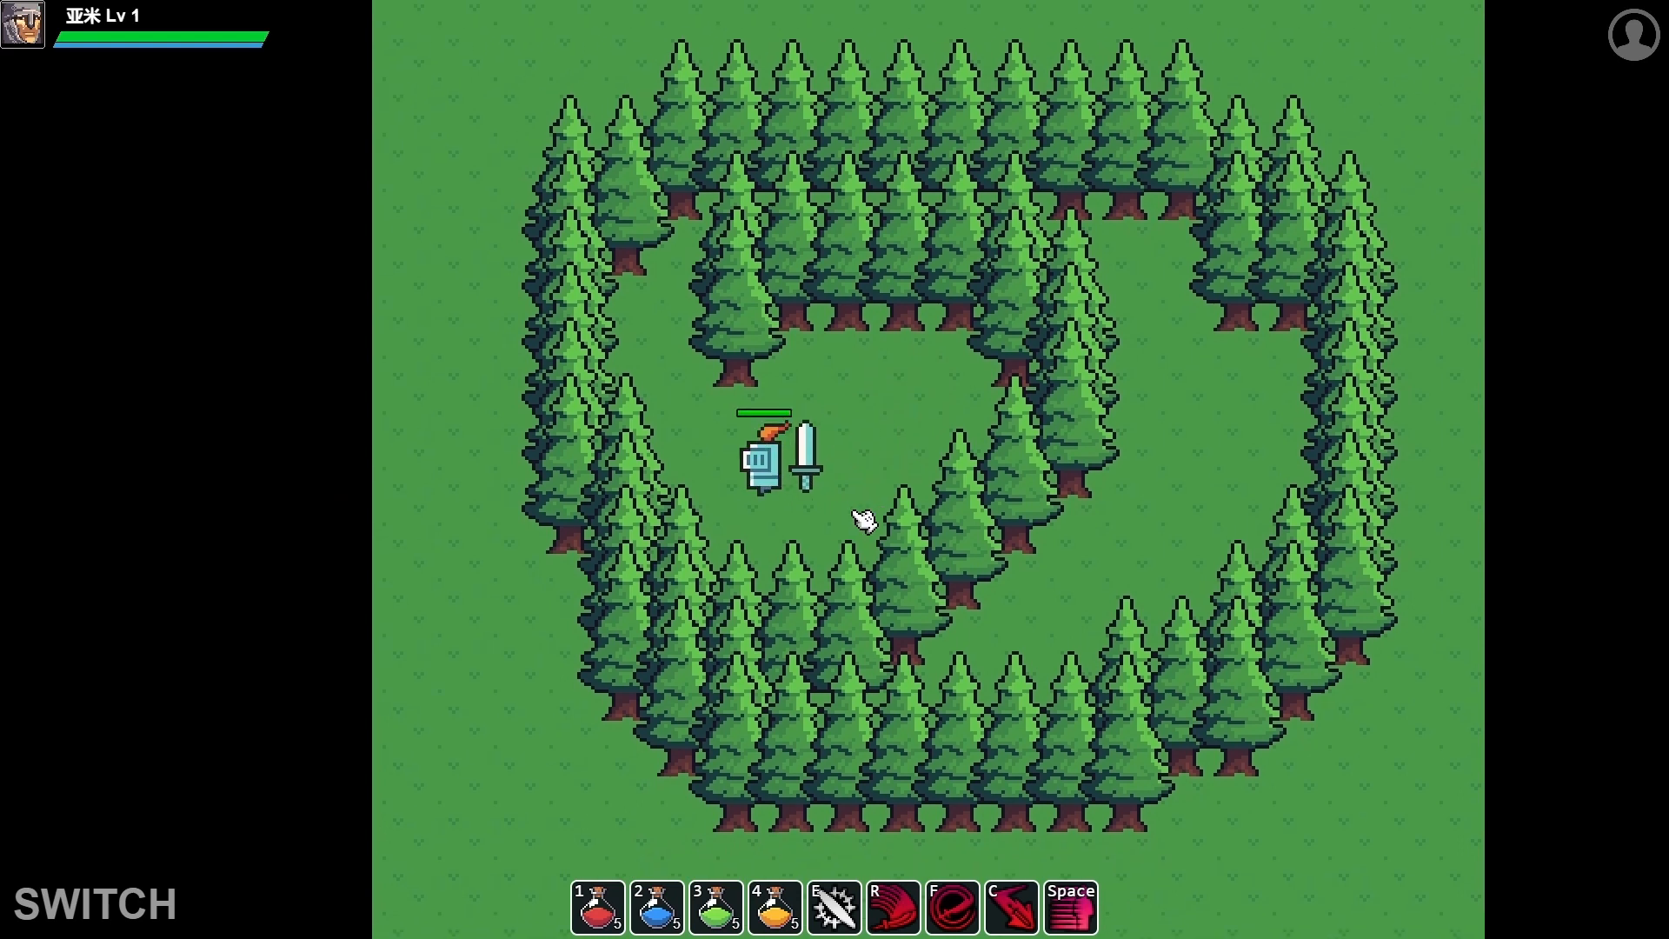